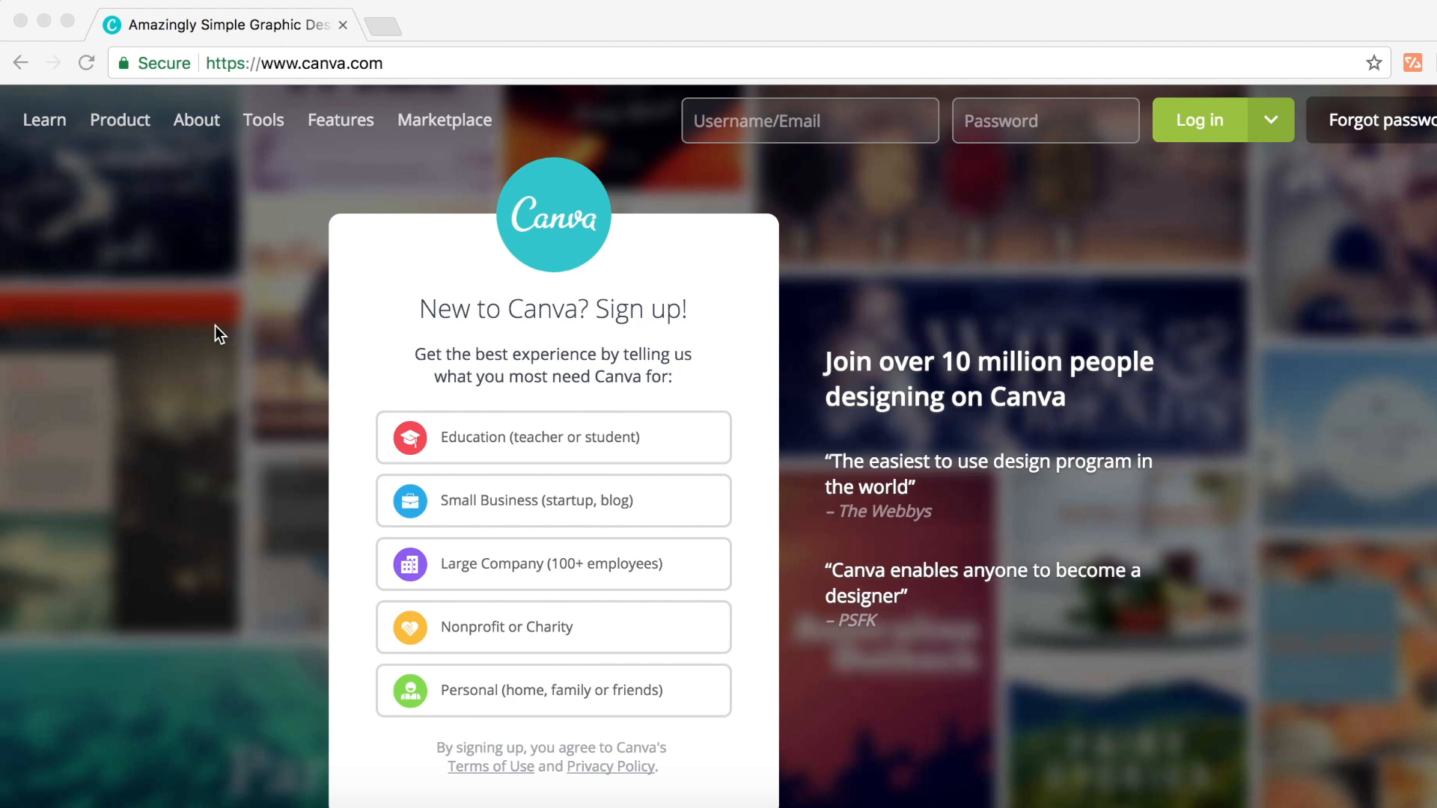
mouse_move(248, 319)
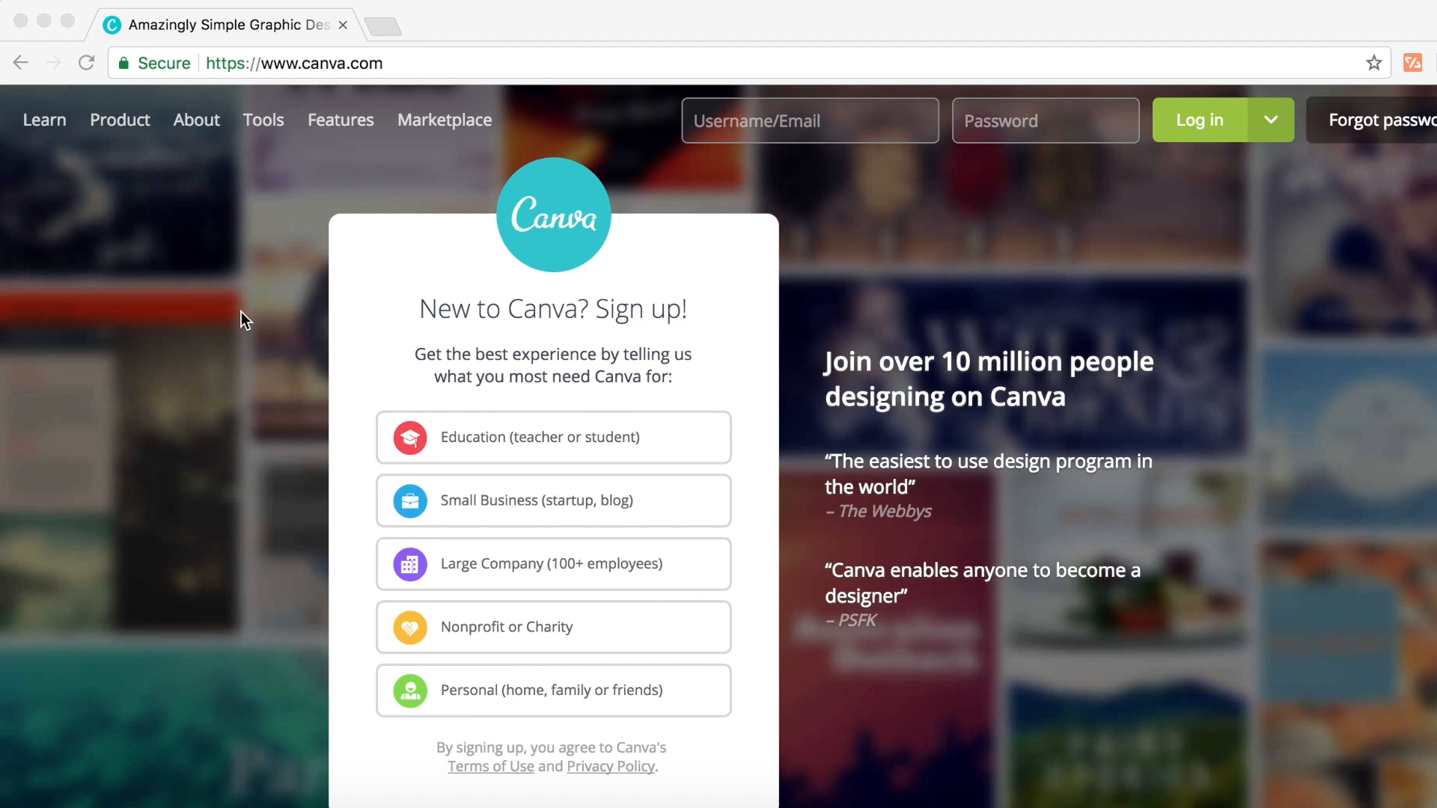
mouse_move(182, 655)
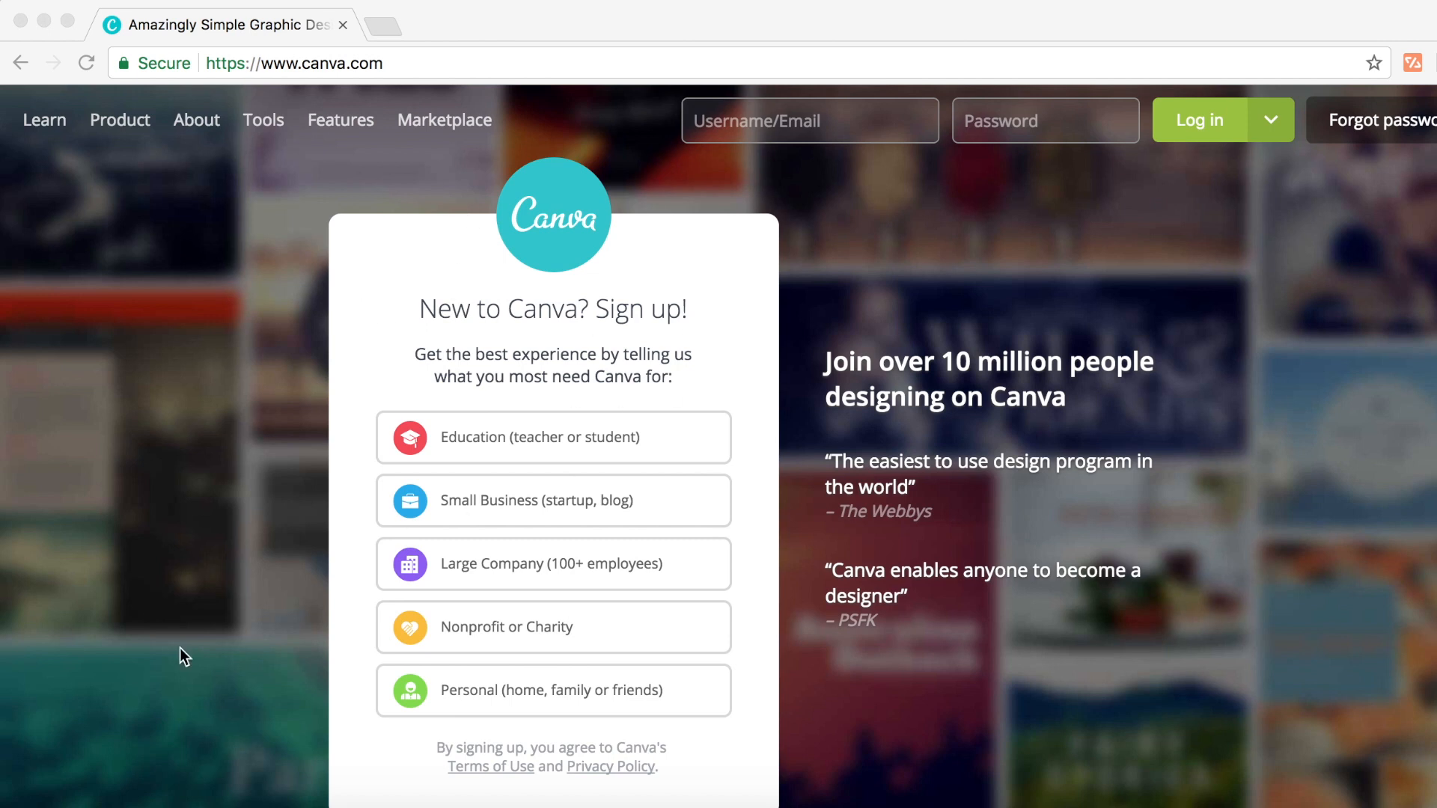
mouse_move(668, 263)
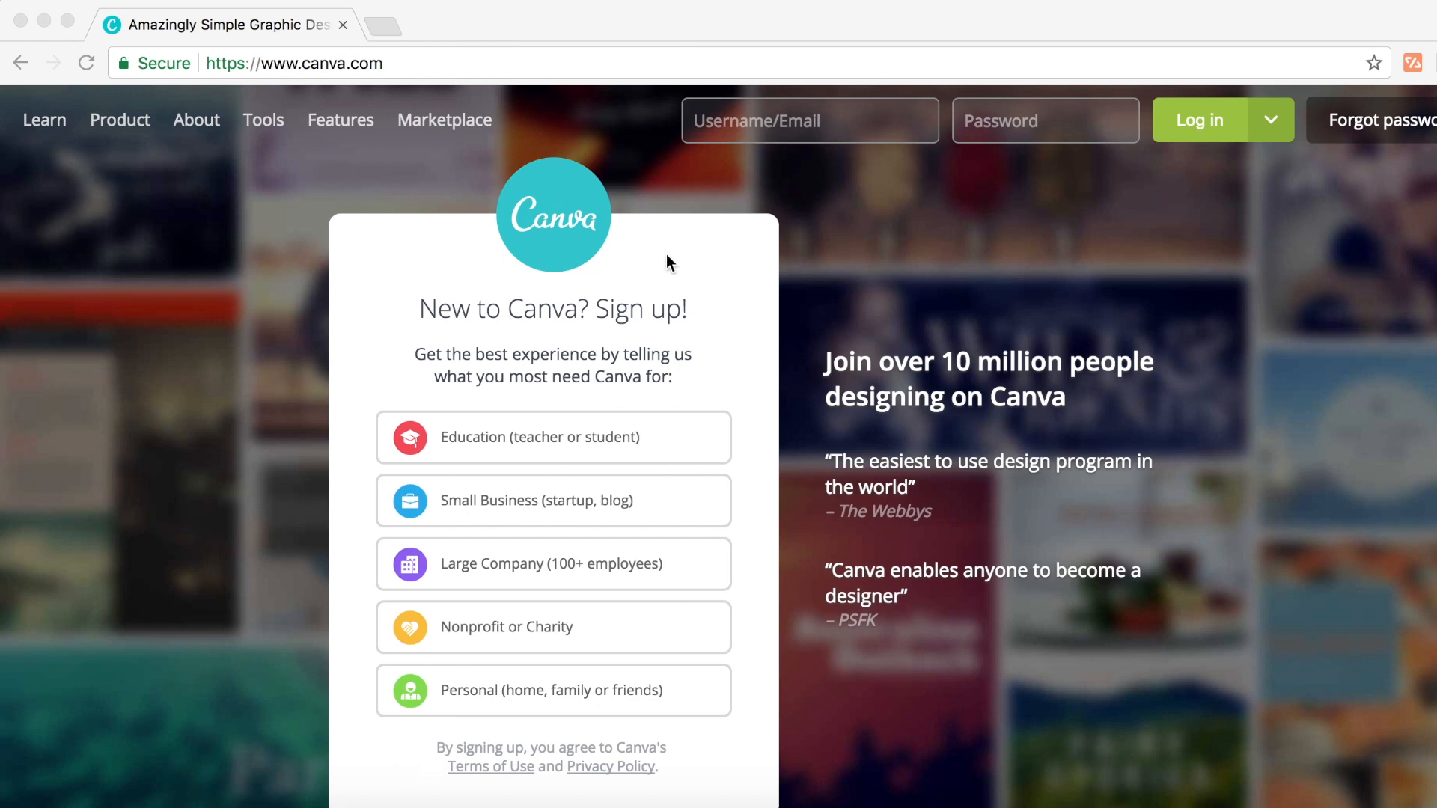
mouse_move(236, 283)
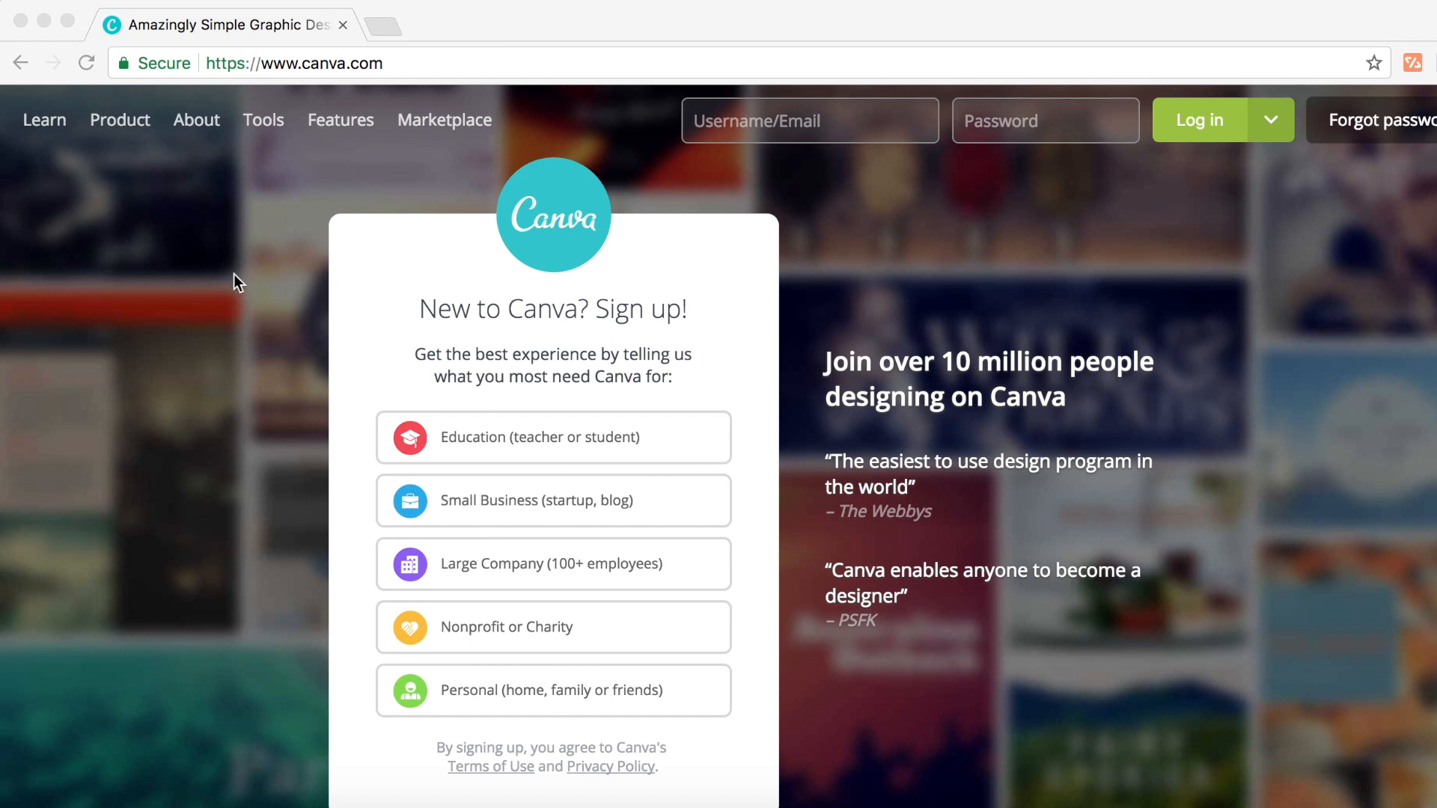
mouse_move(690, 160)
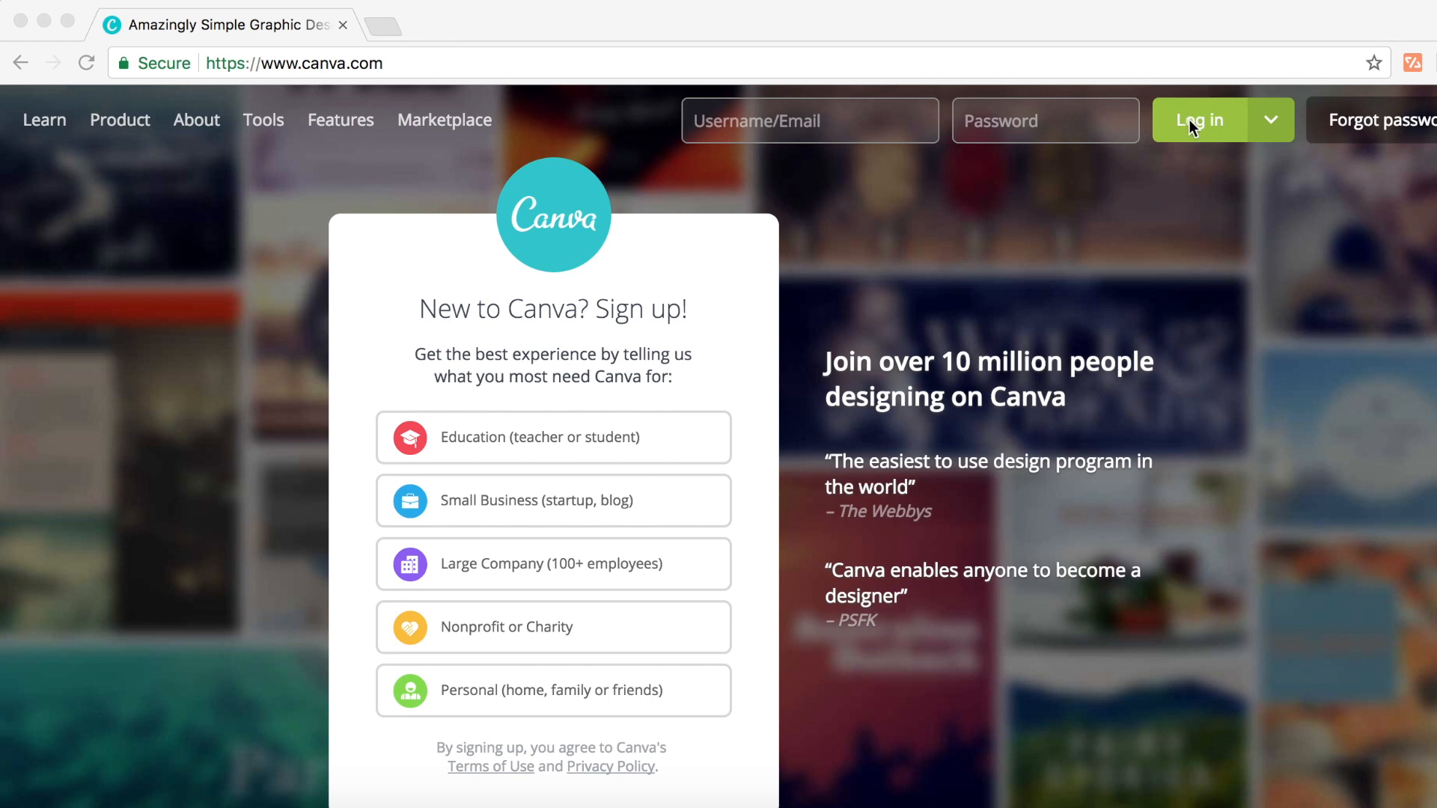
- Log in to Canva with a Google account, reaching the designs dashboard
click(1199, 120)
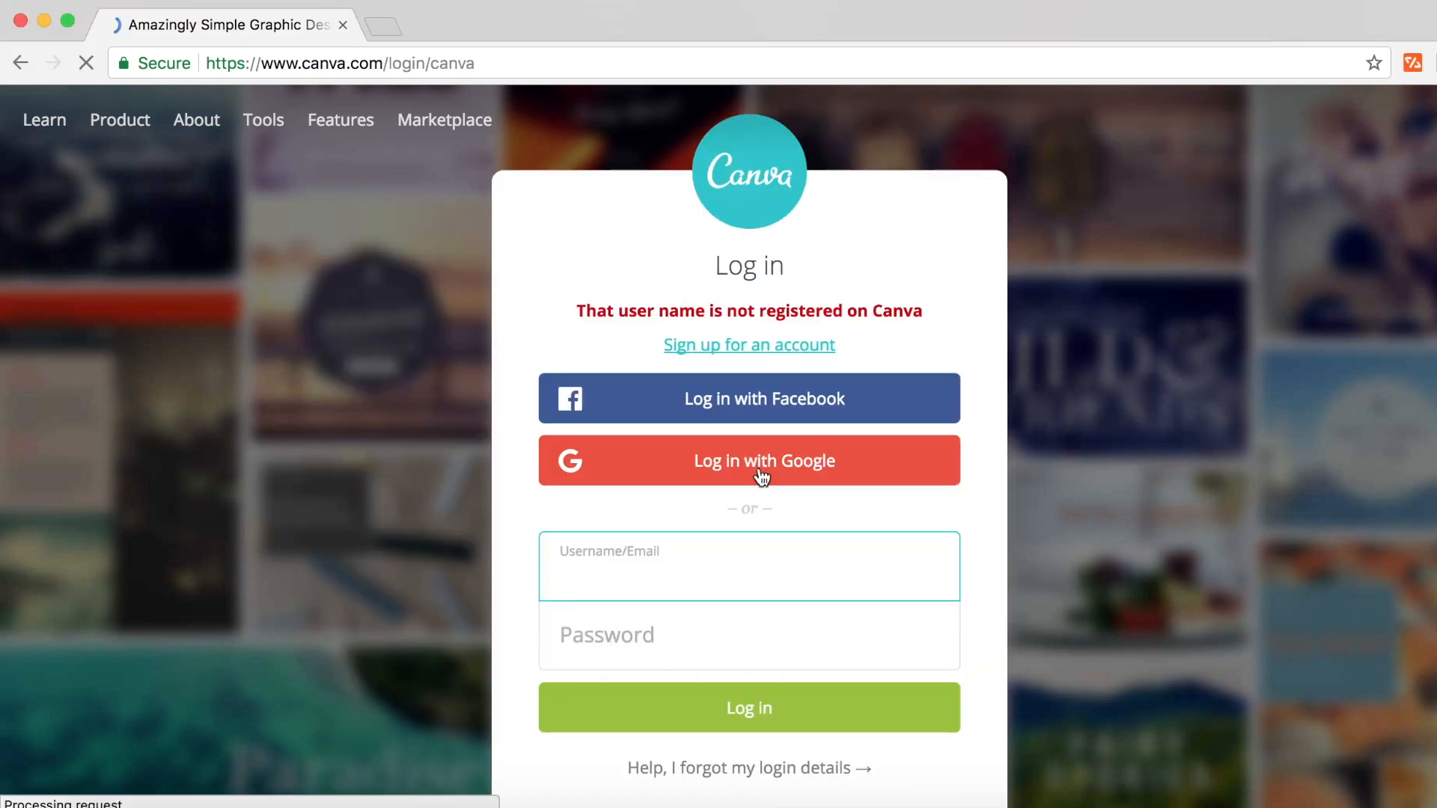
click(748, 461)
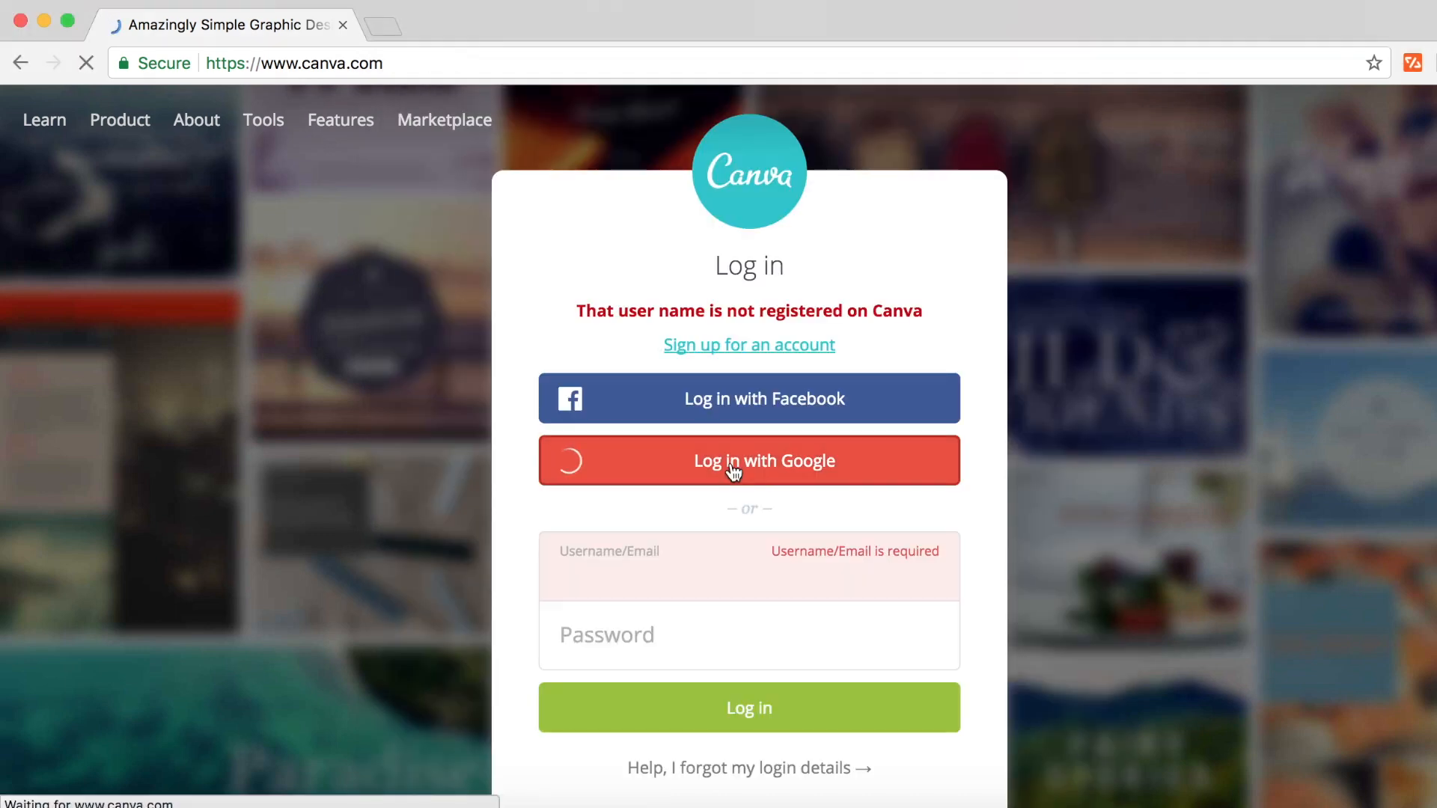
click(749, 461)
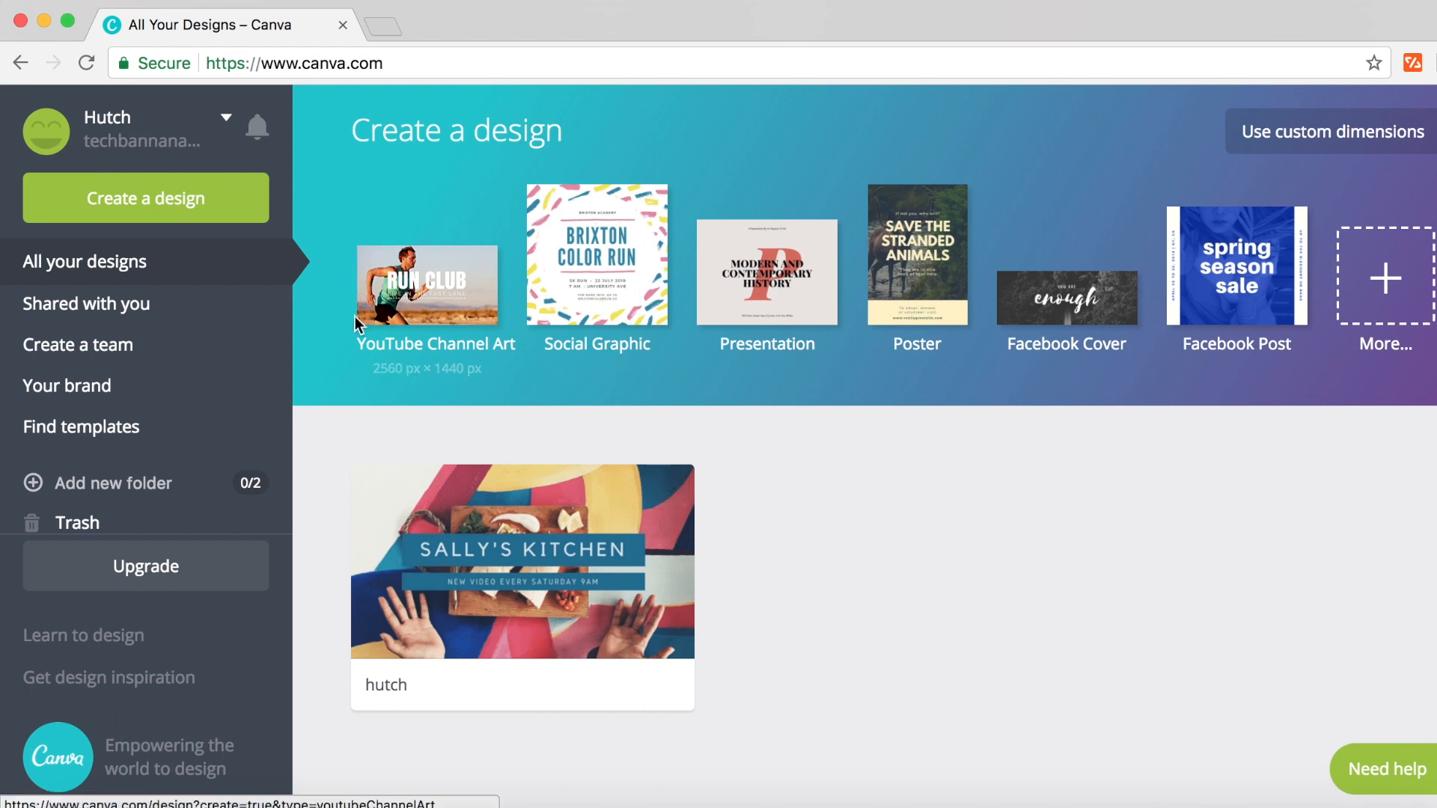
mouse_move(608, 434)
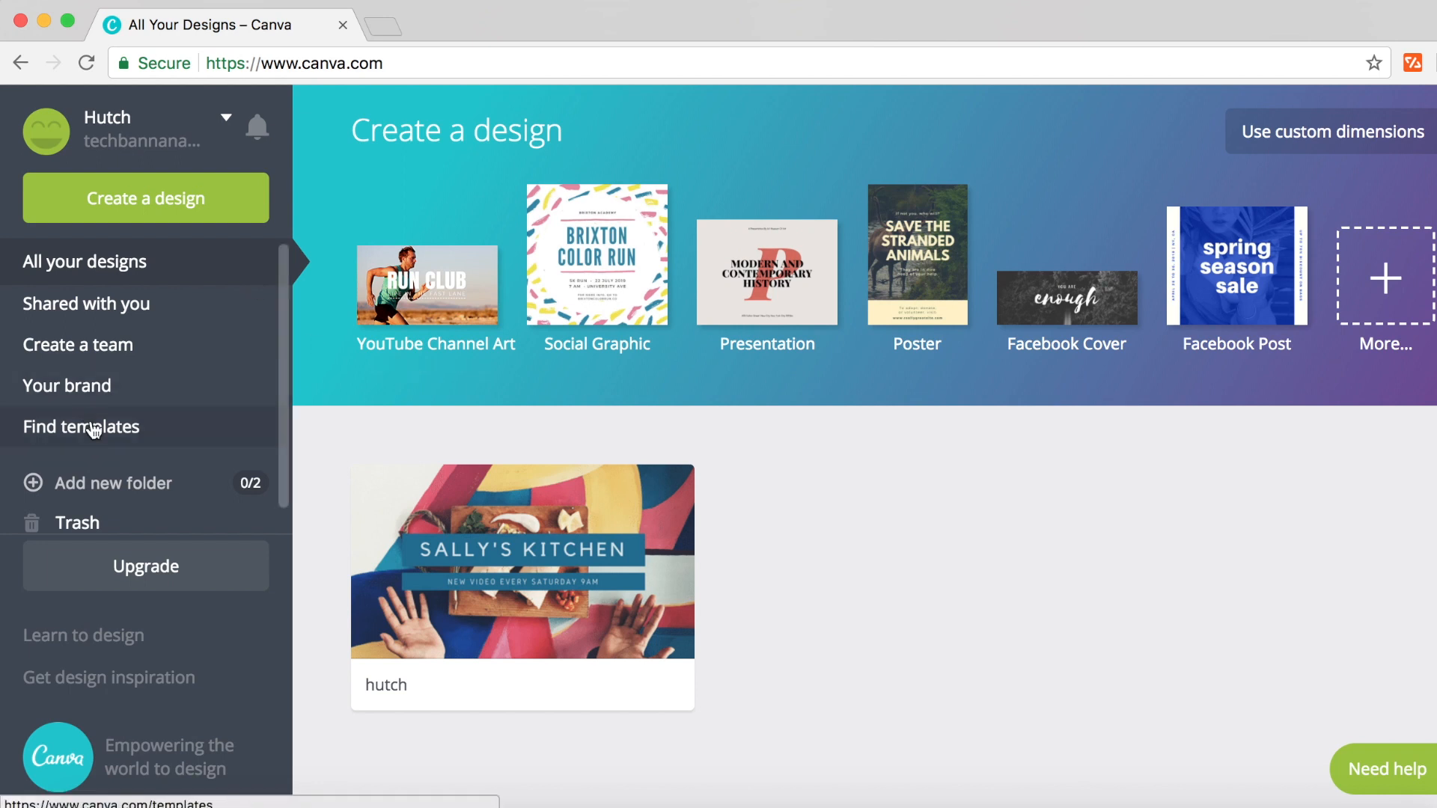
- Search the template marketplace for 'youtube channel art'
click(81, 428)
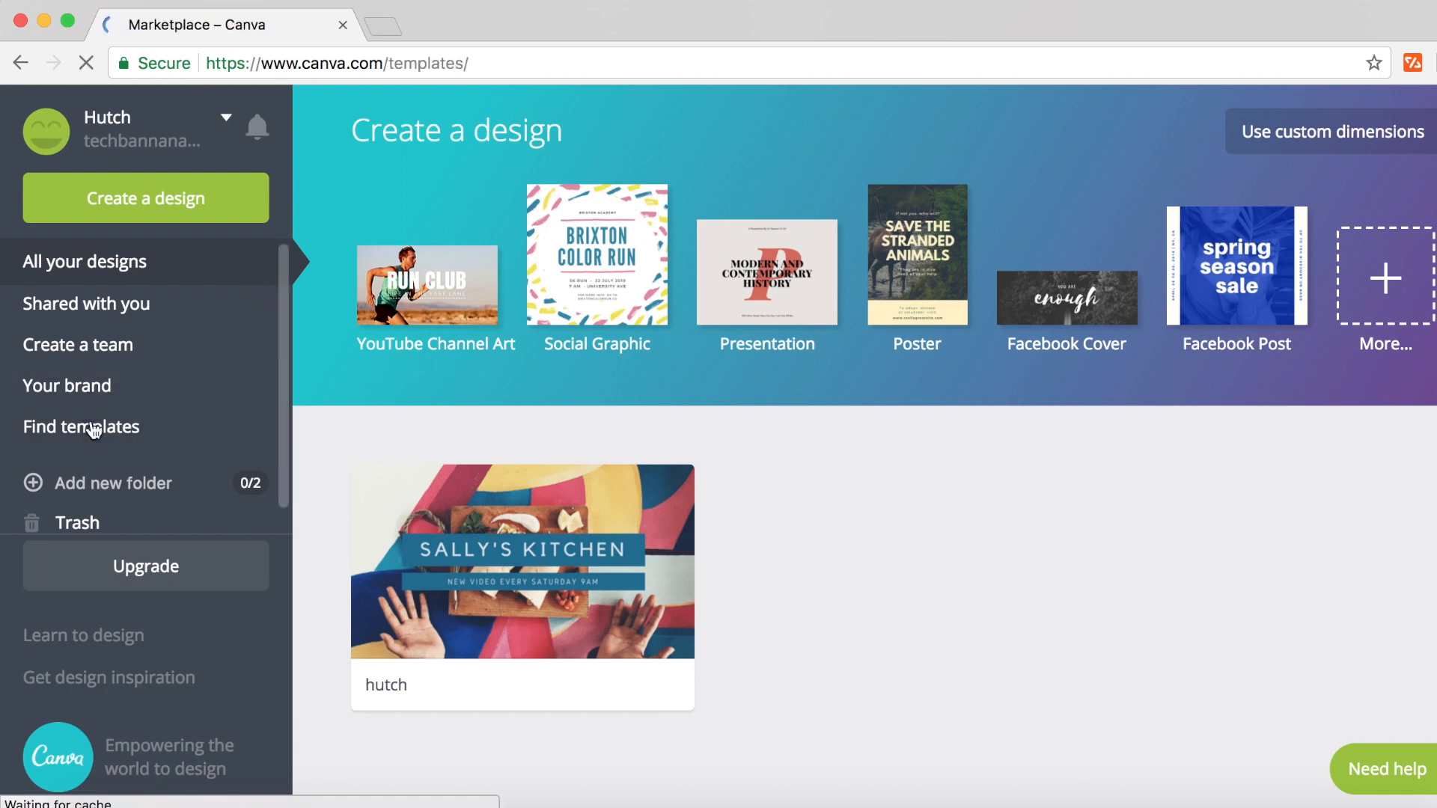
click(81, 426)
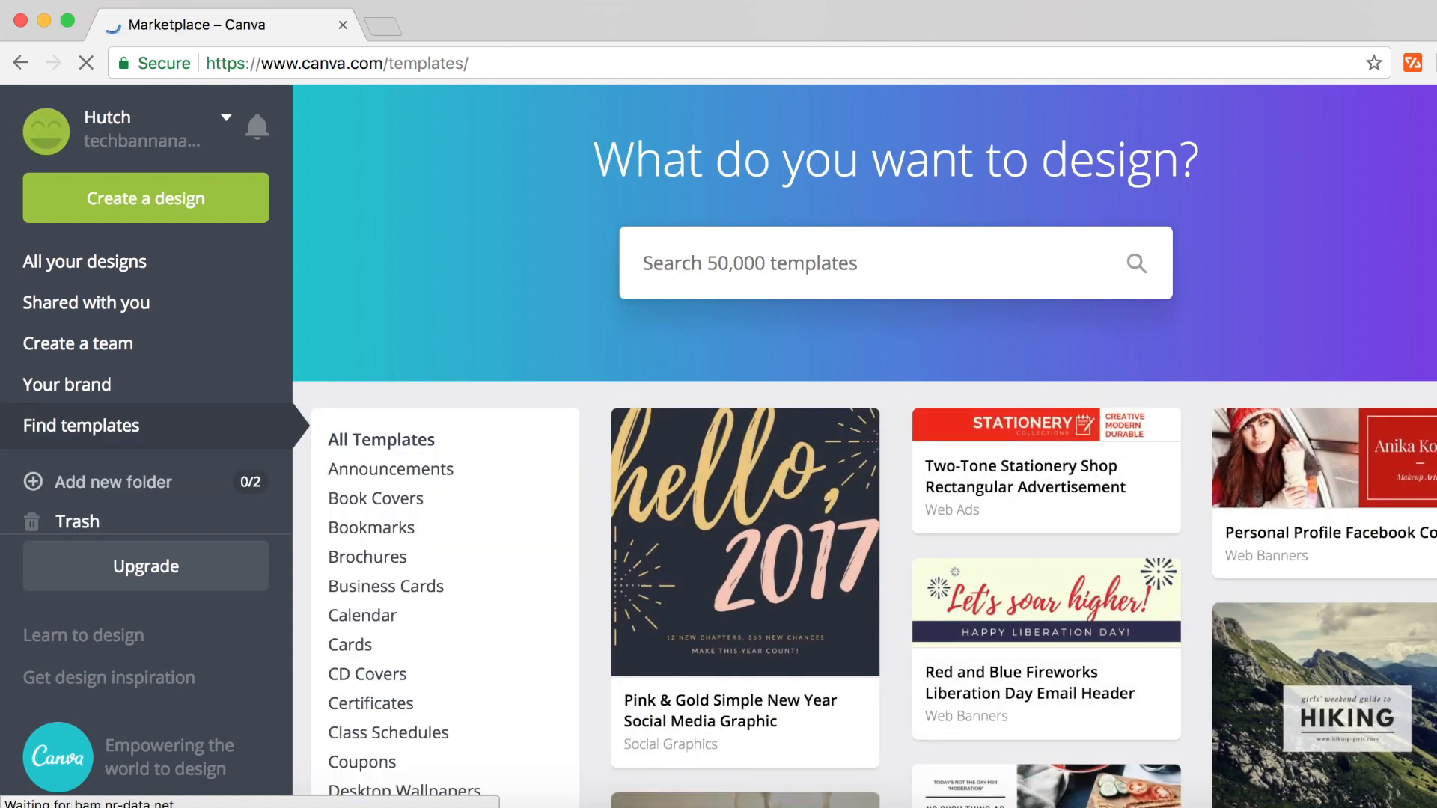
text(youtube channel art)
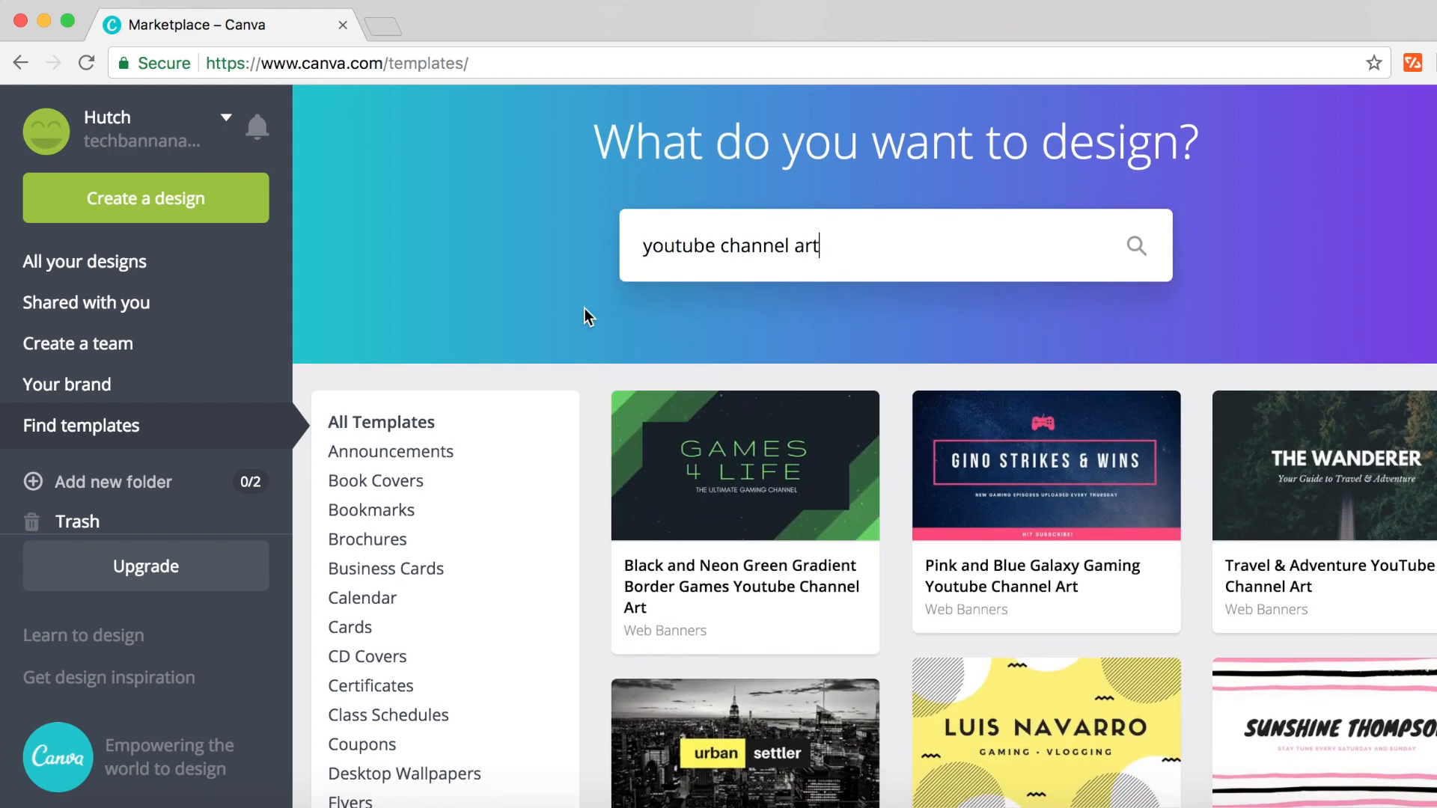
- Find the Black and Pink Lines Beauty template in the results and start a design from it
scroll(down, 3)
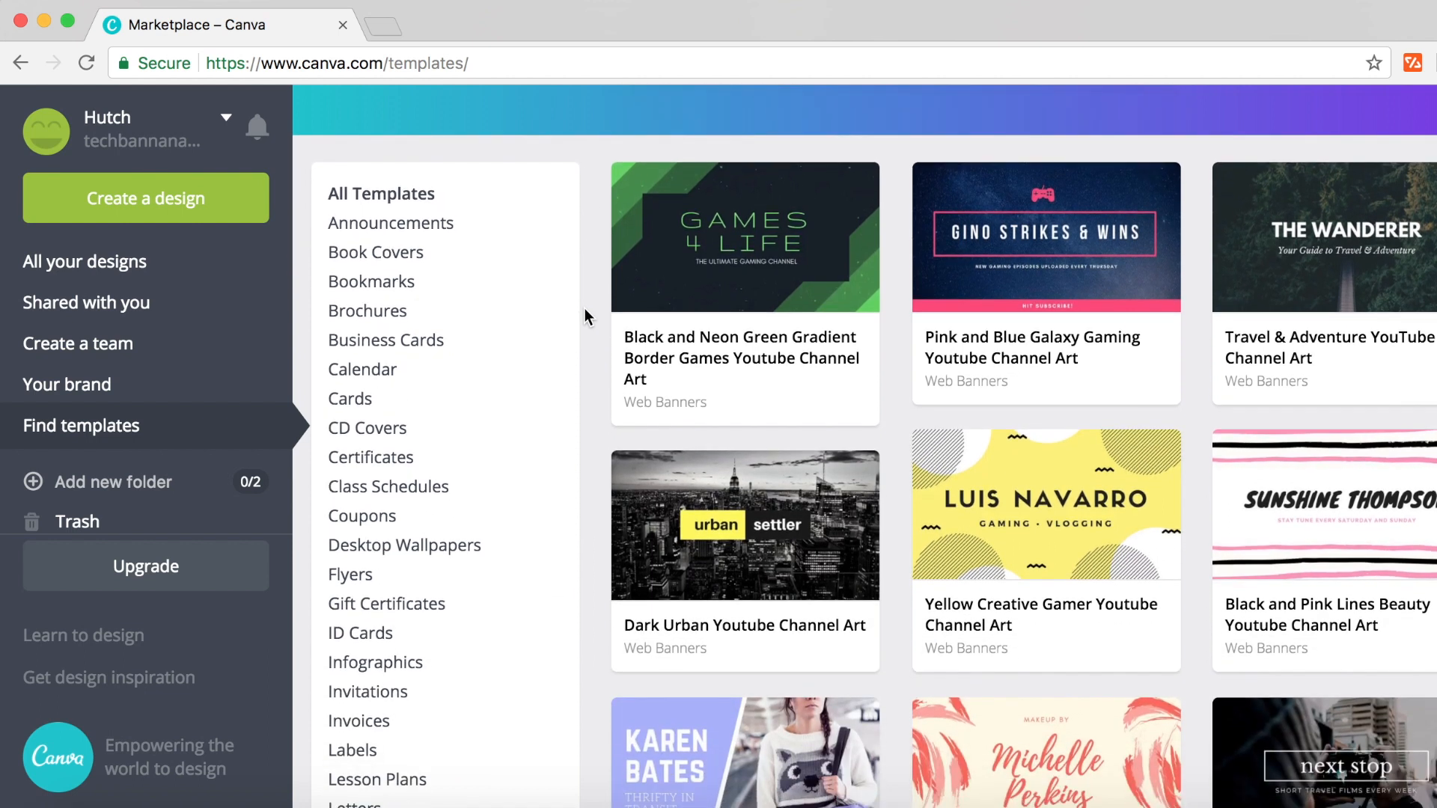
scroll(down, 3)
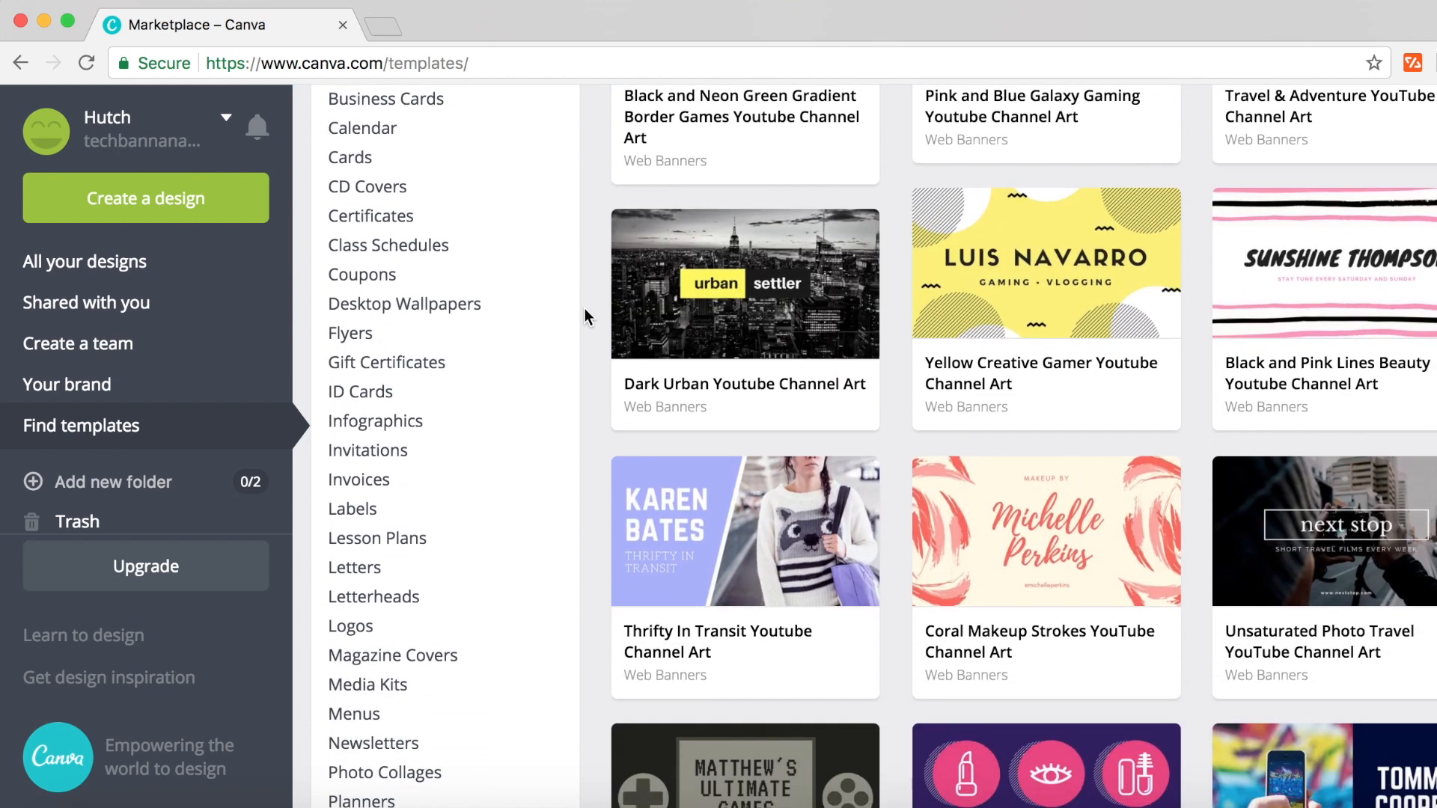
scroll(down, 3)
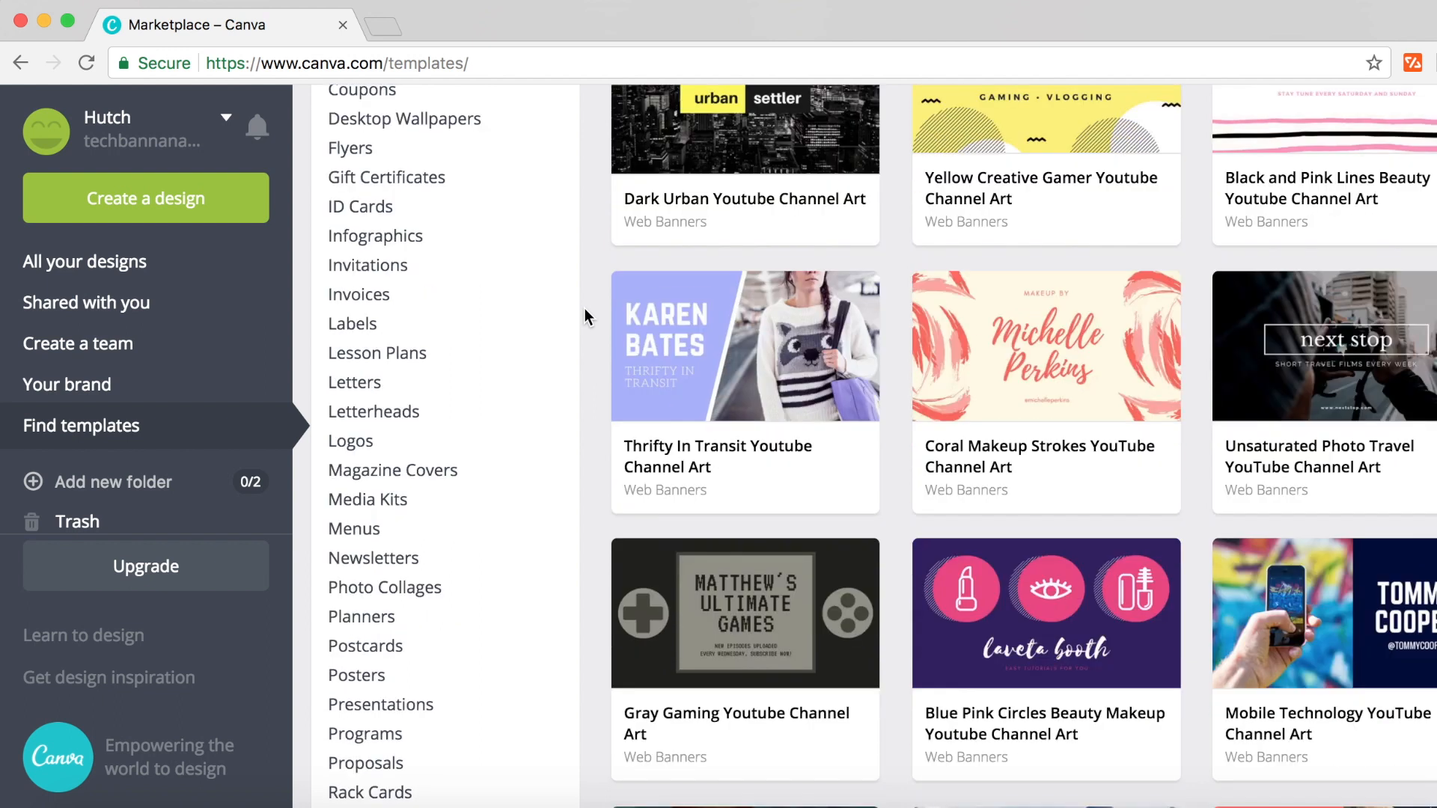
scroll(down, 3)
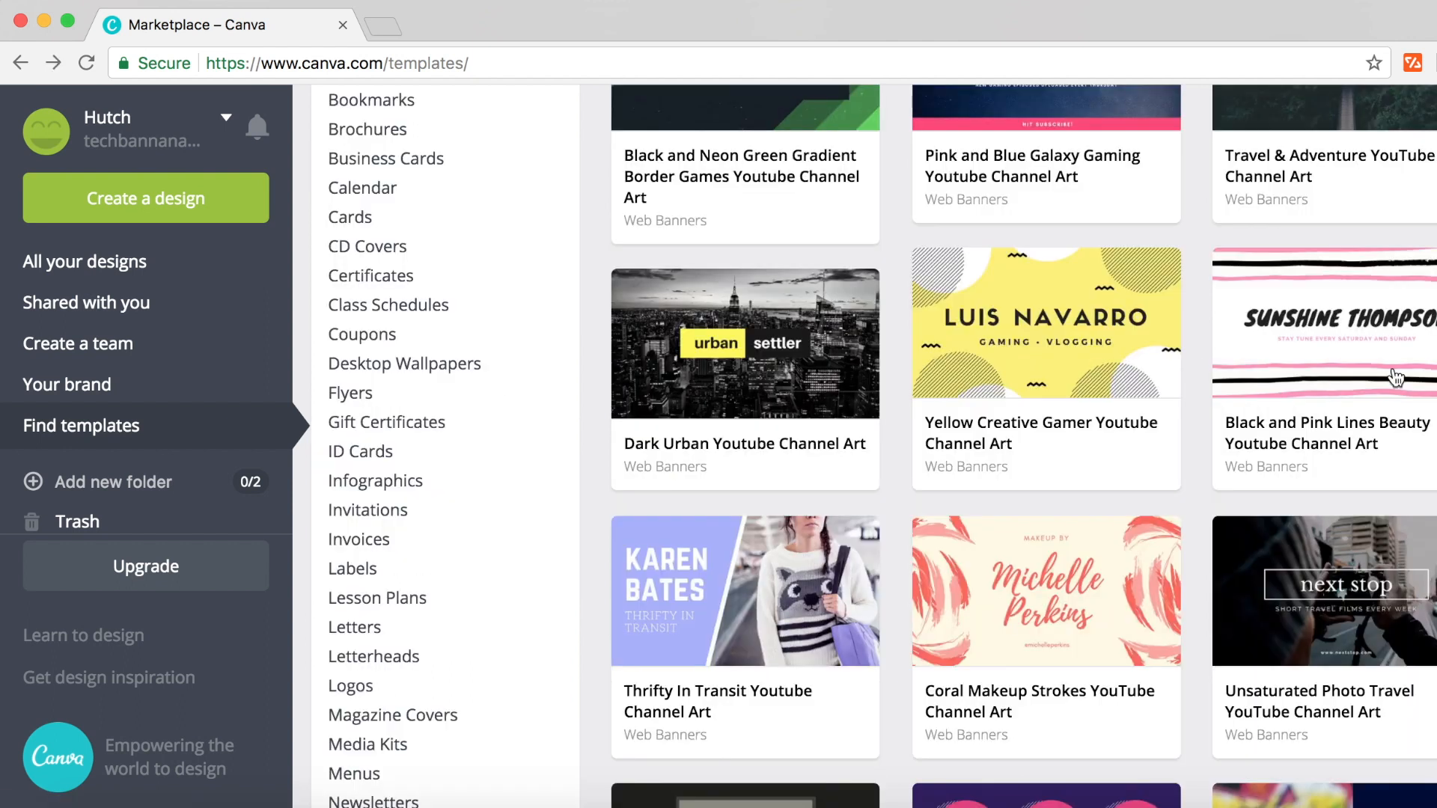
mouse_move(1319, 437)
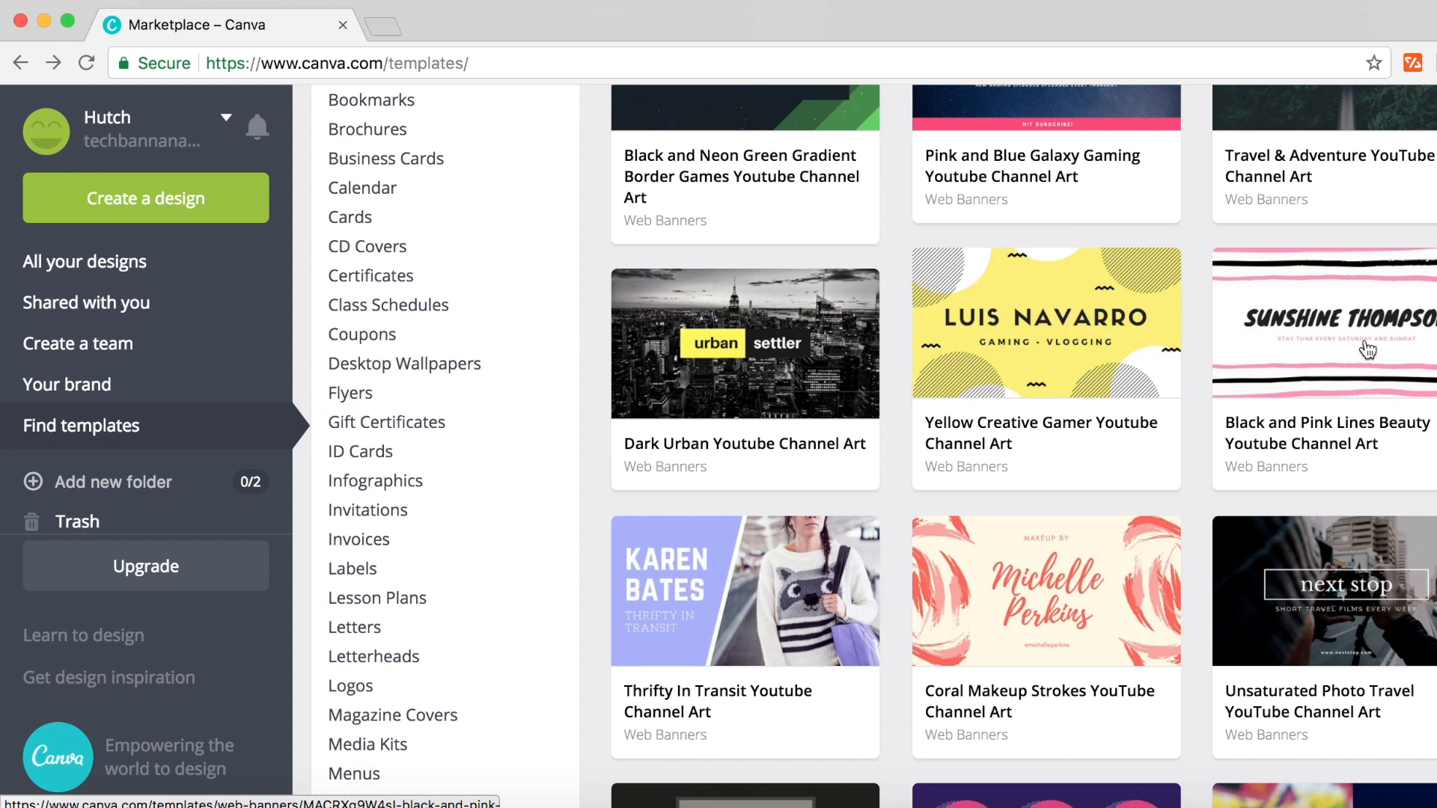
mouse_move(1339, 339)
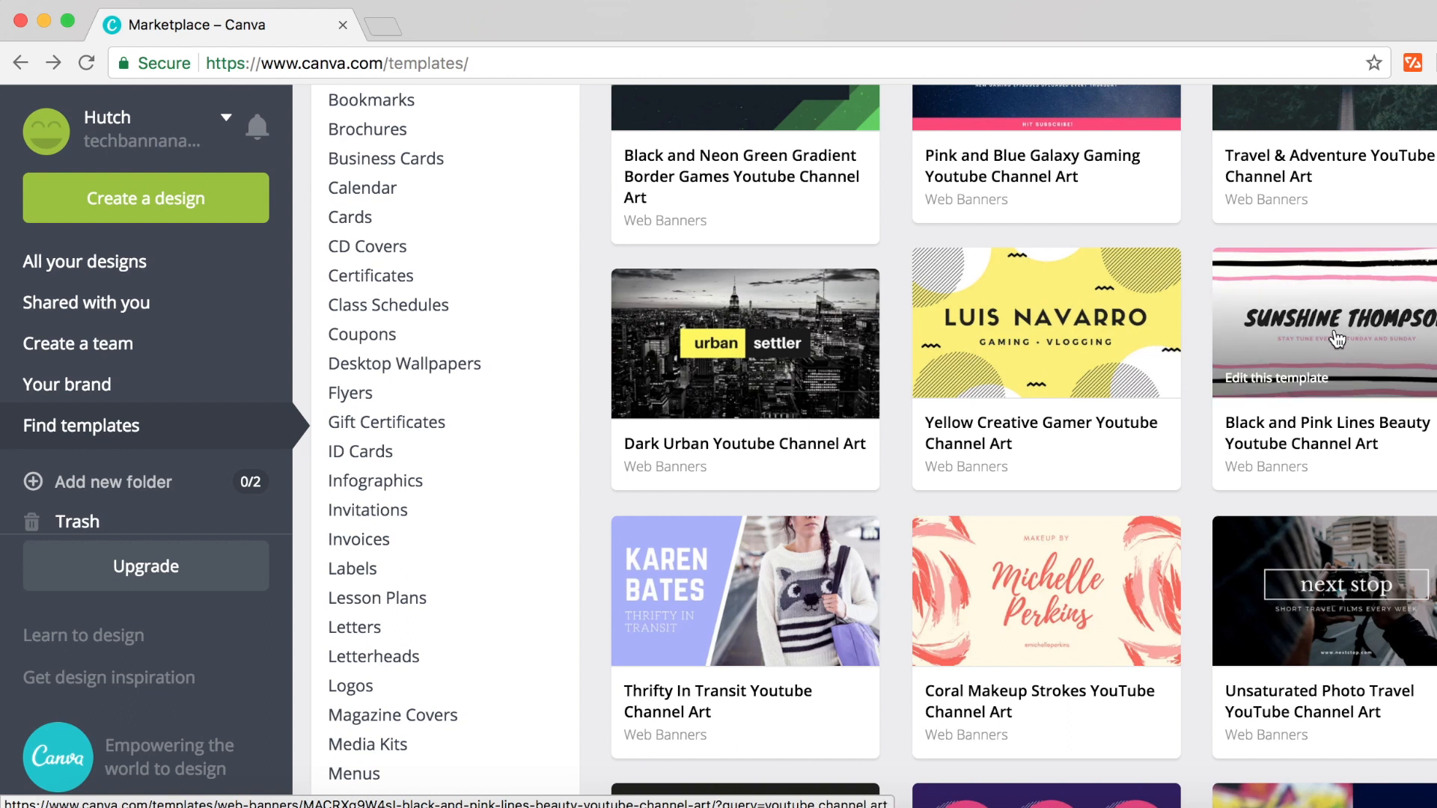
mouse_move(1366, 326)
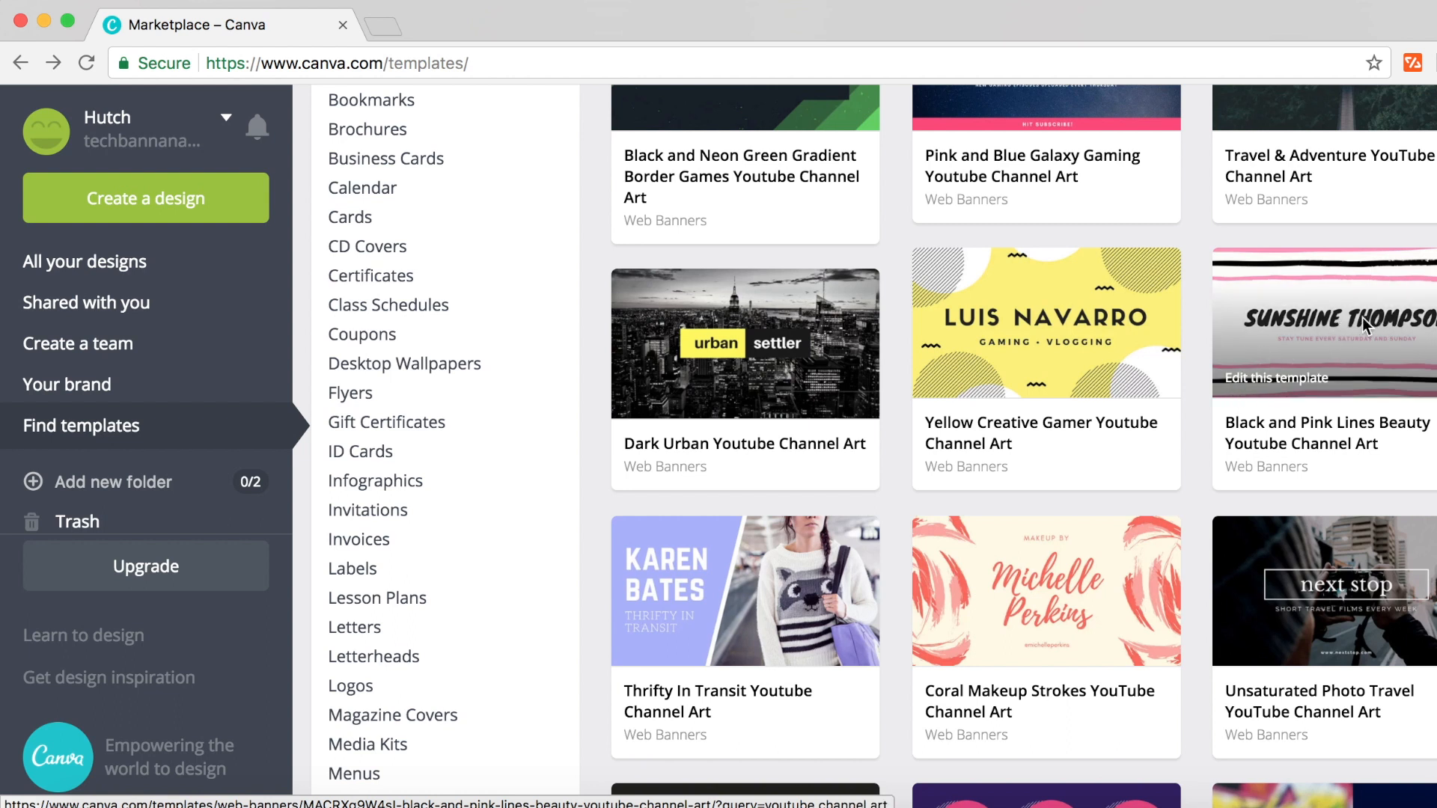
click(1323, 323)
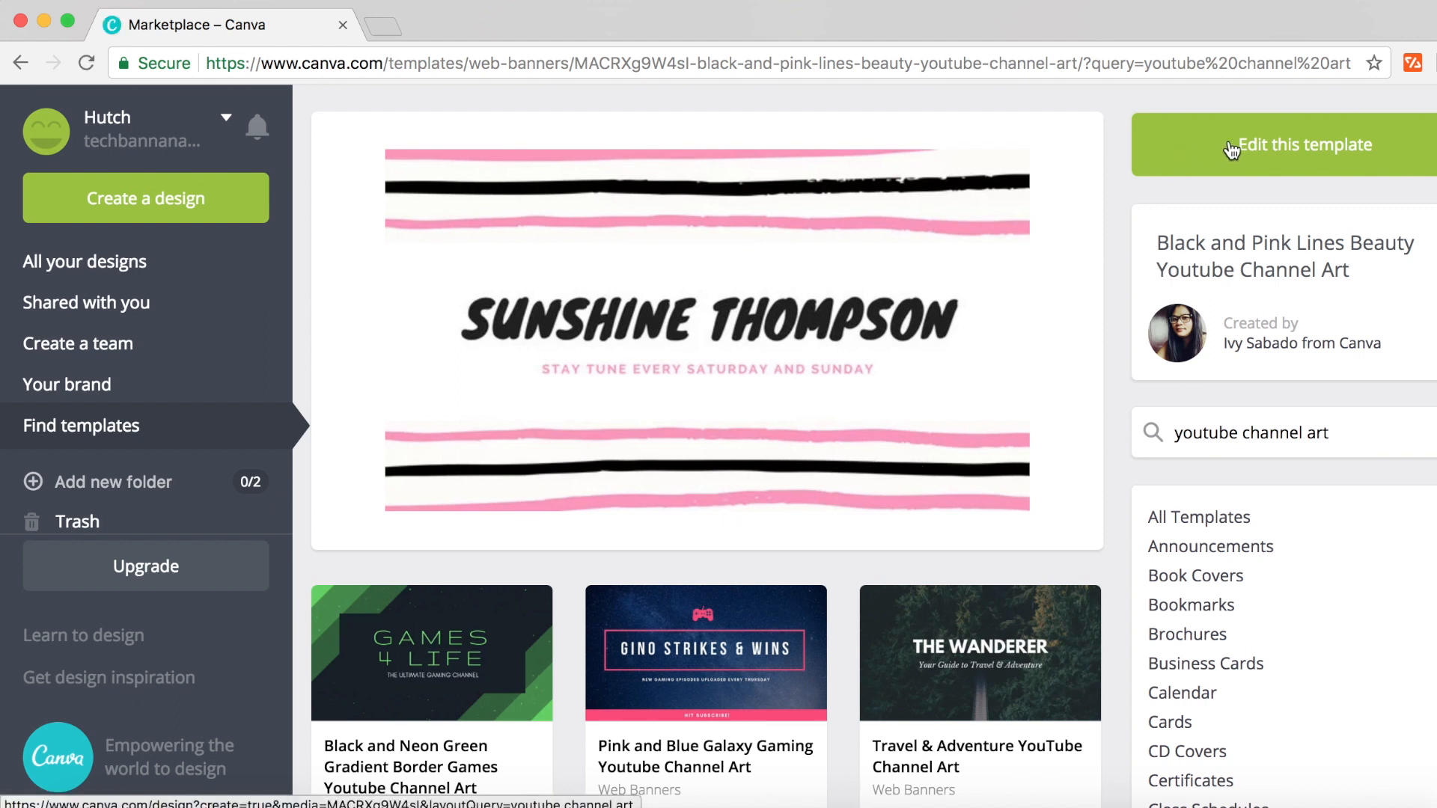
click(1282, 144)
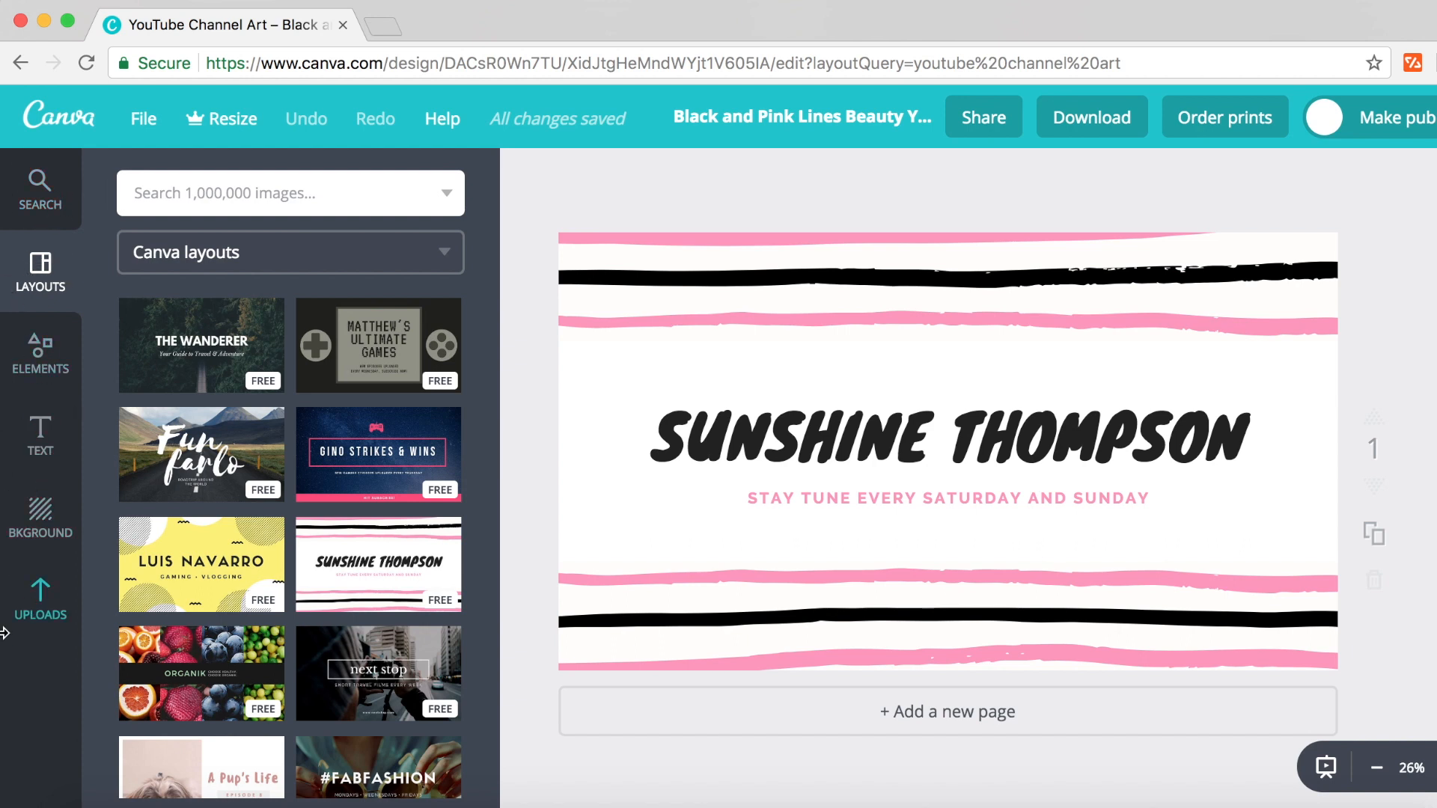
mouse_move(161, 345)
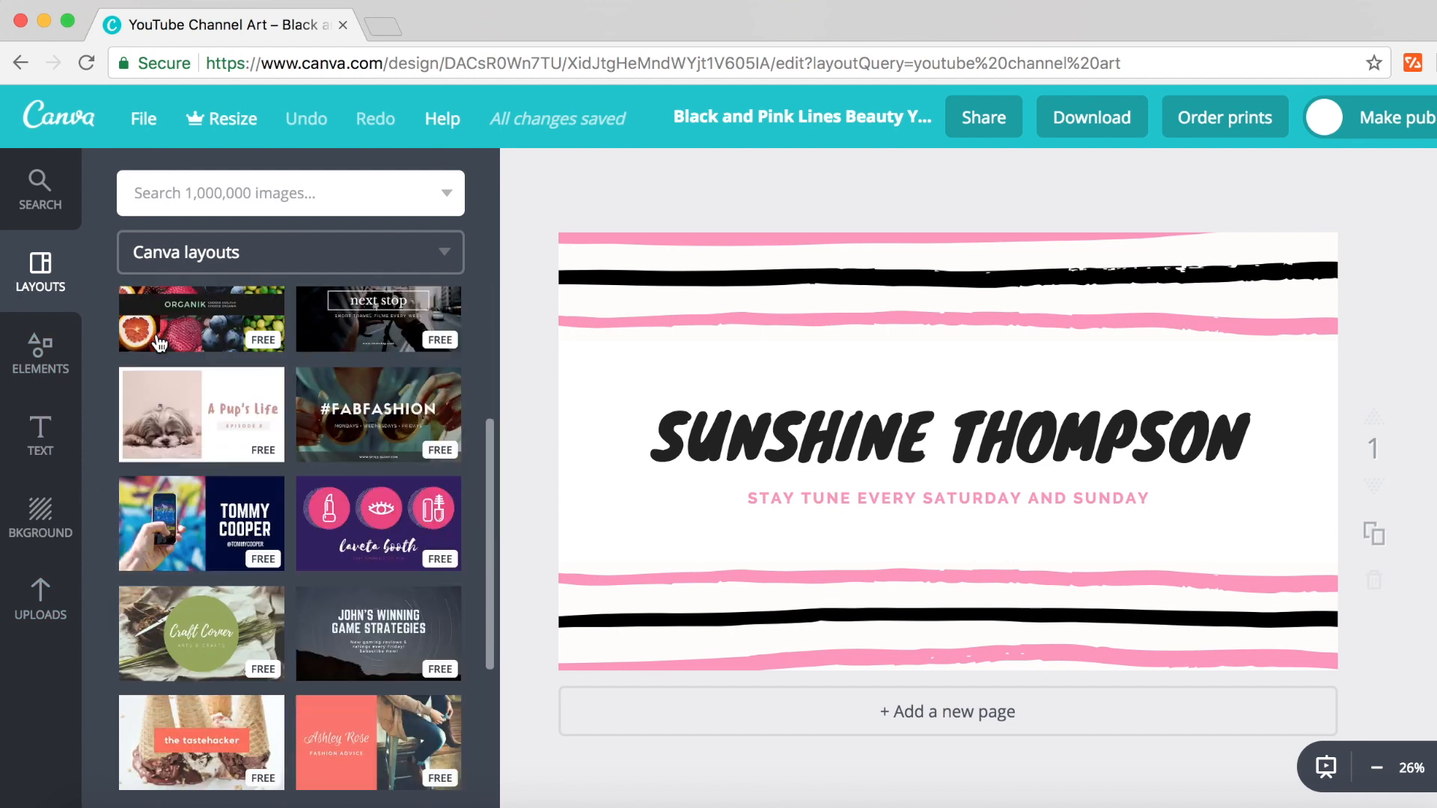
- Scroll past the unedited Sunshine Thompson design to view other free layouts
scroll(down, 3)
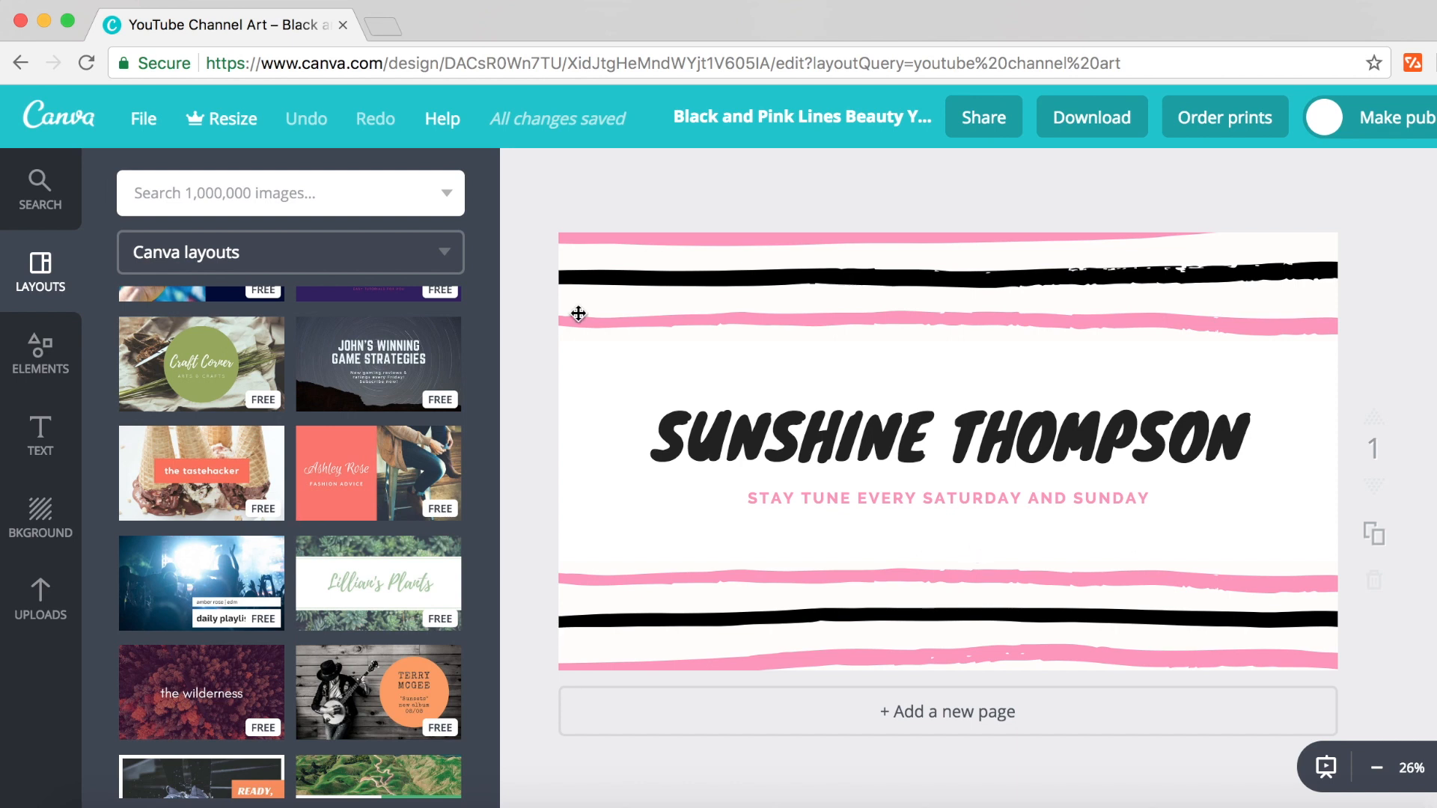
mouse_move(581, 320)
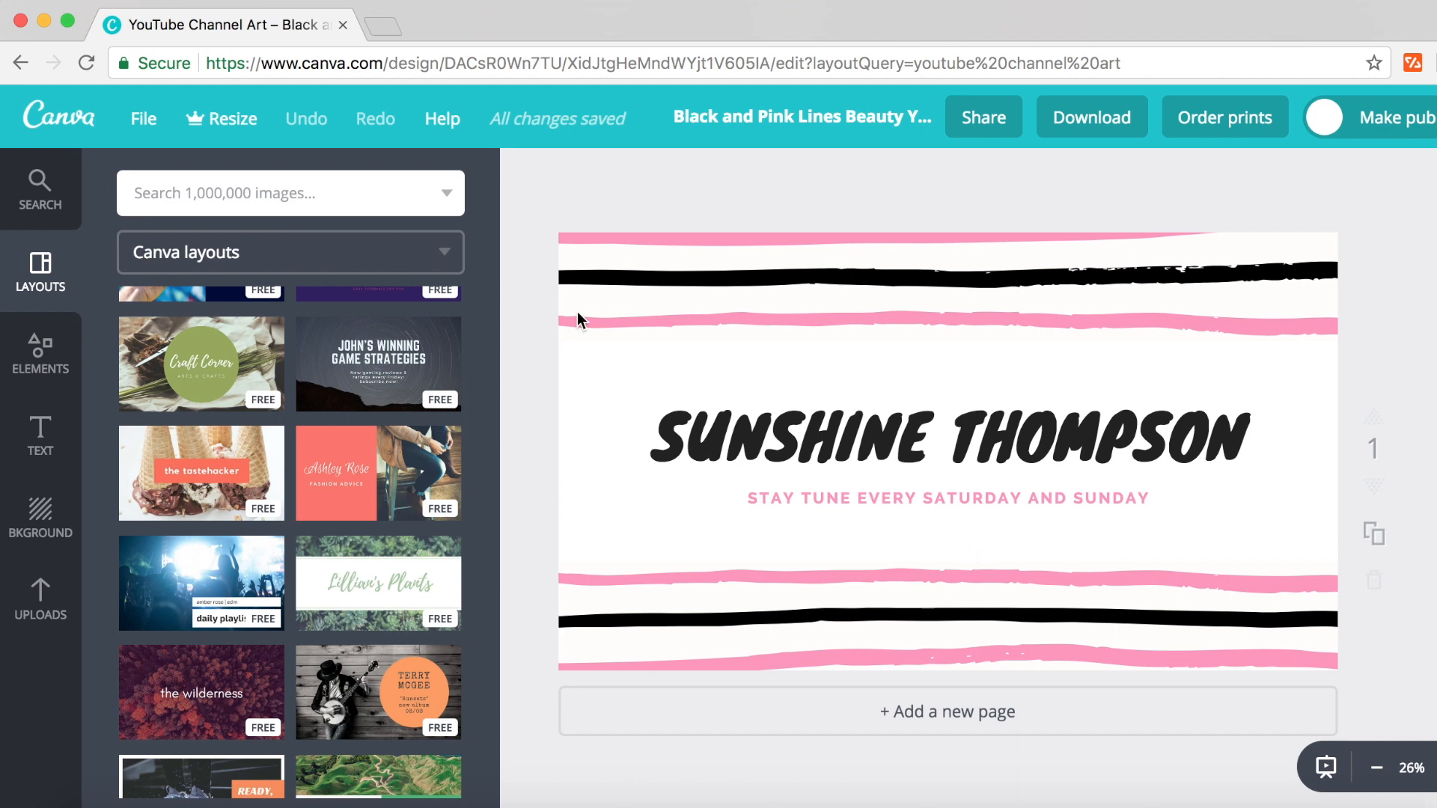
click(40, 351)
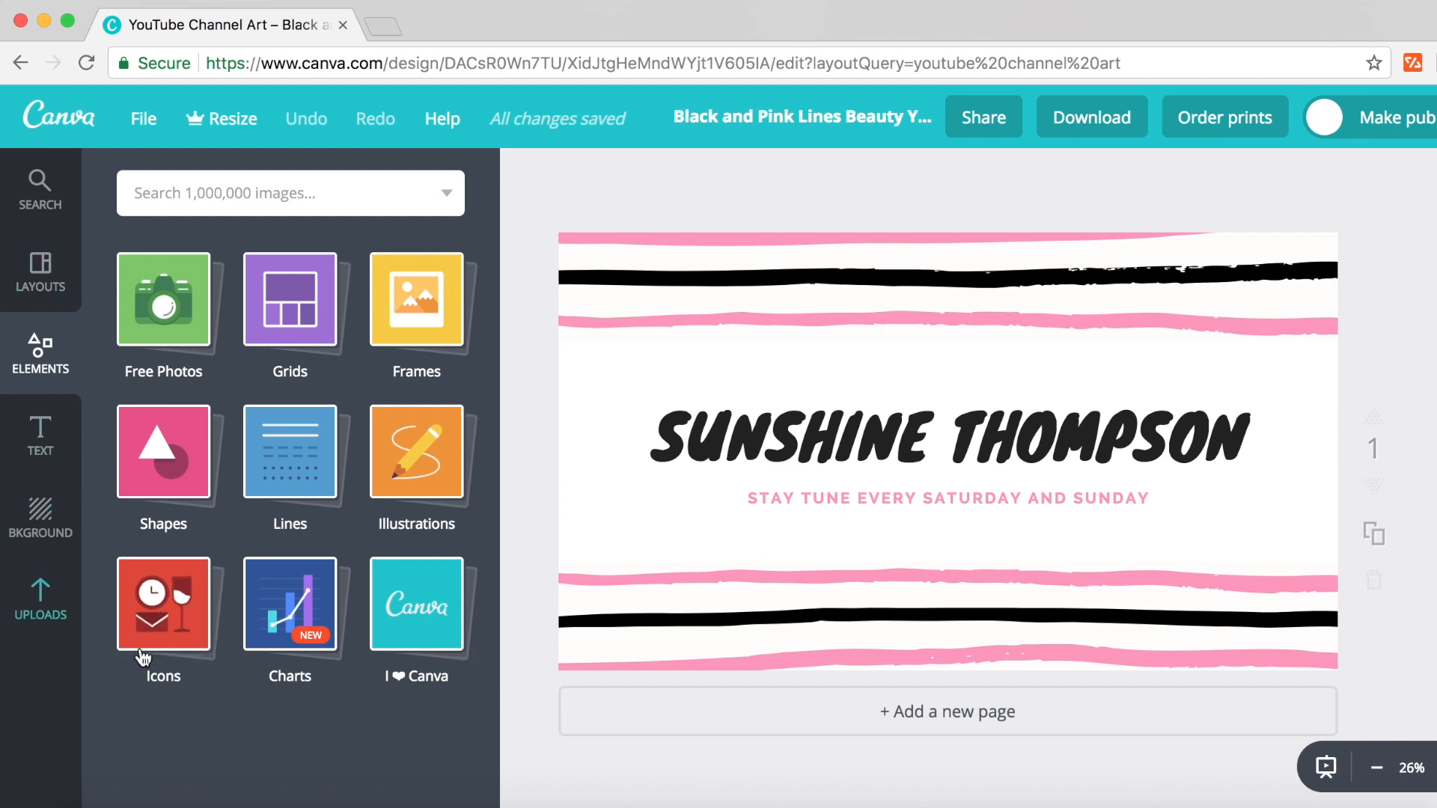
mouse_move(353, 372)
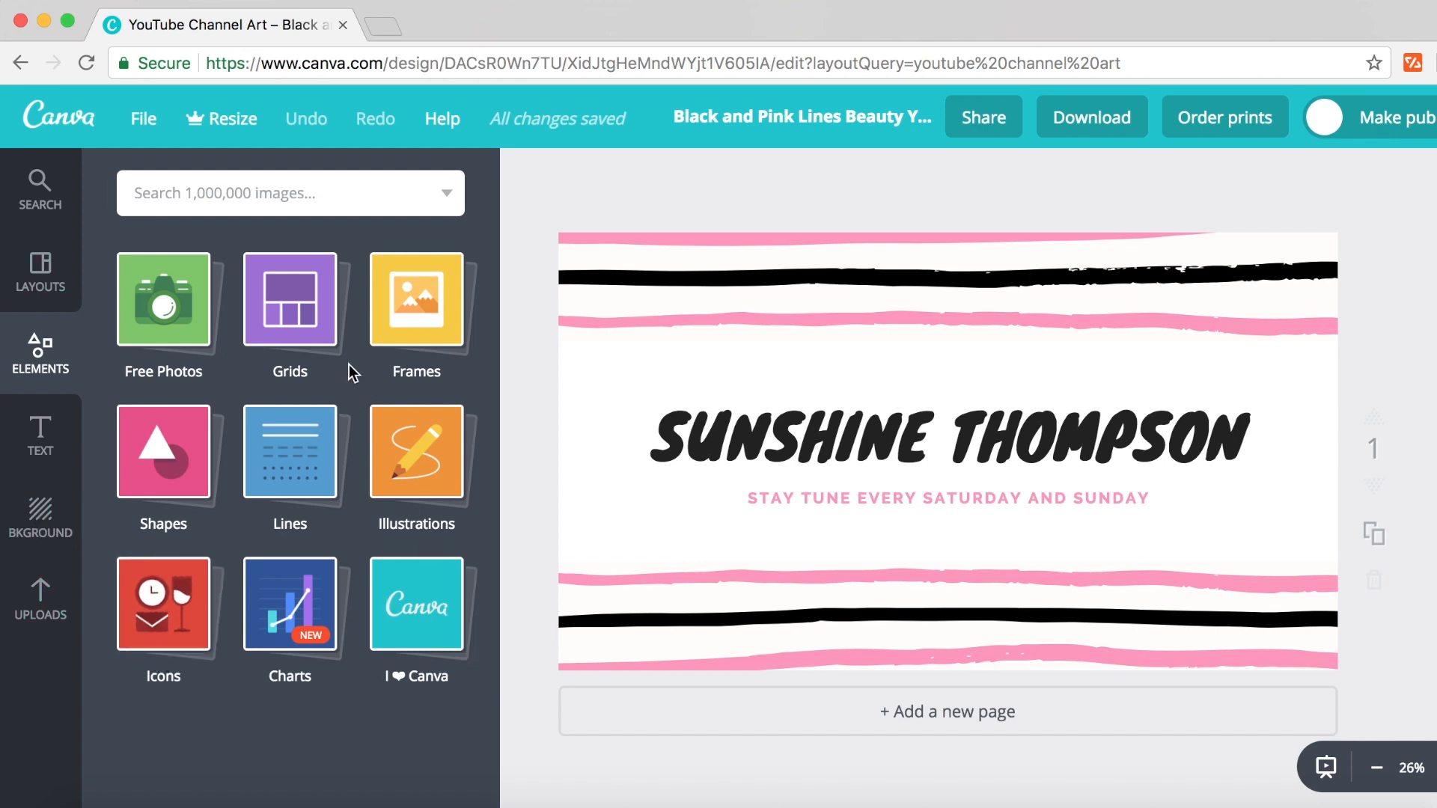
mouse_move(162, 299)
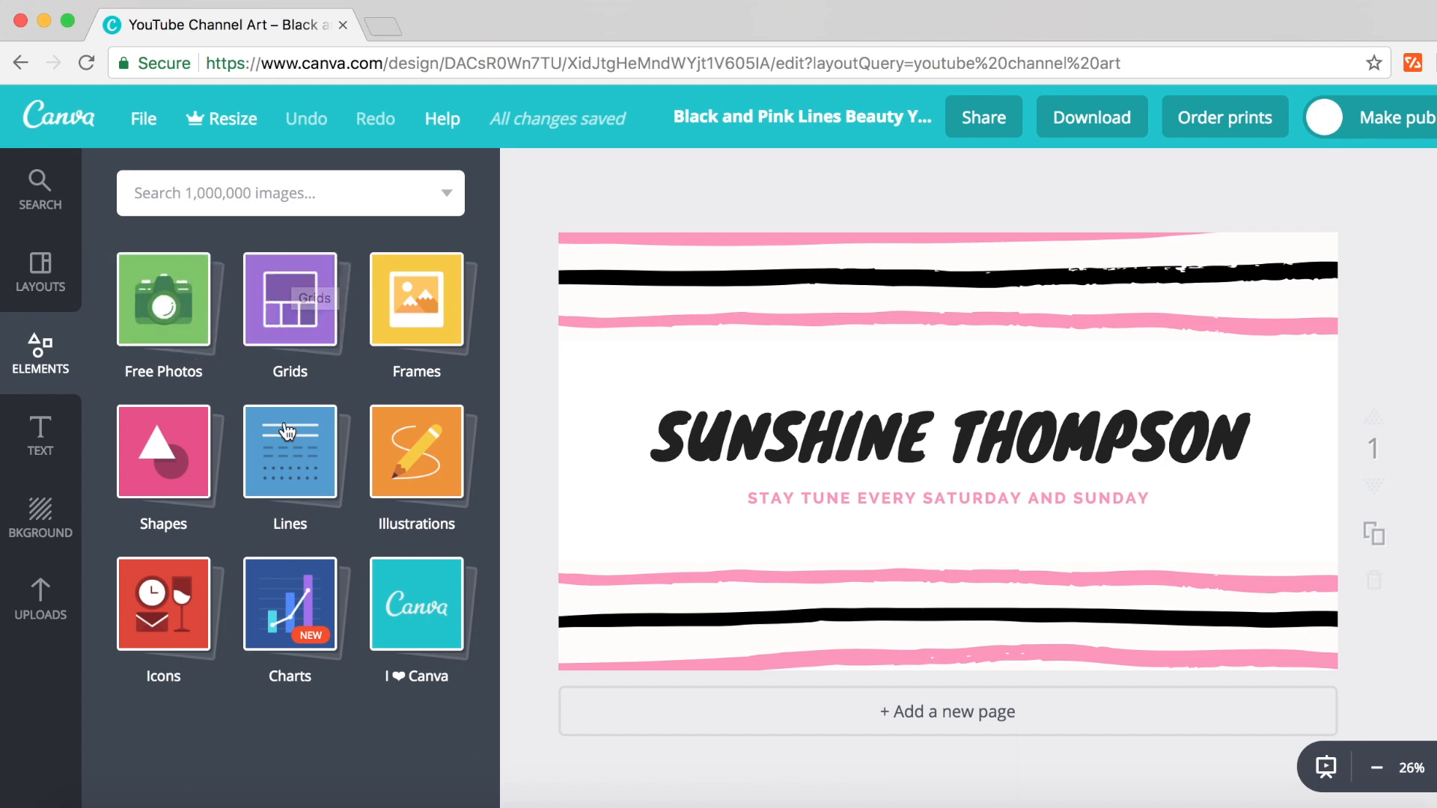
mouse_move(109, 506)
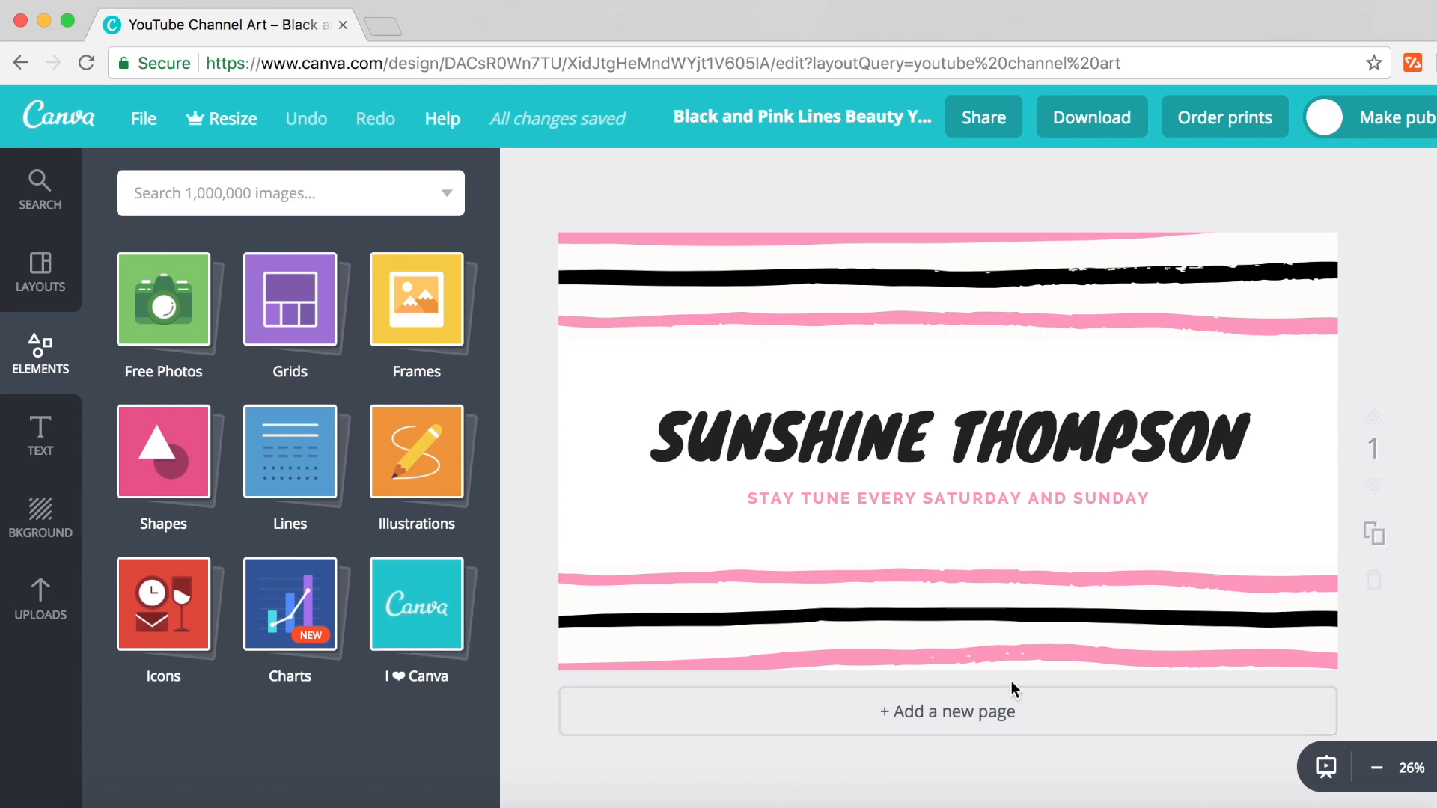
mouse_move(1272, 742)
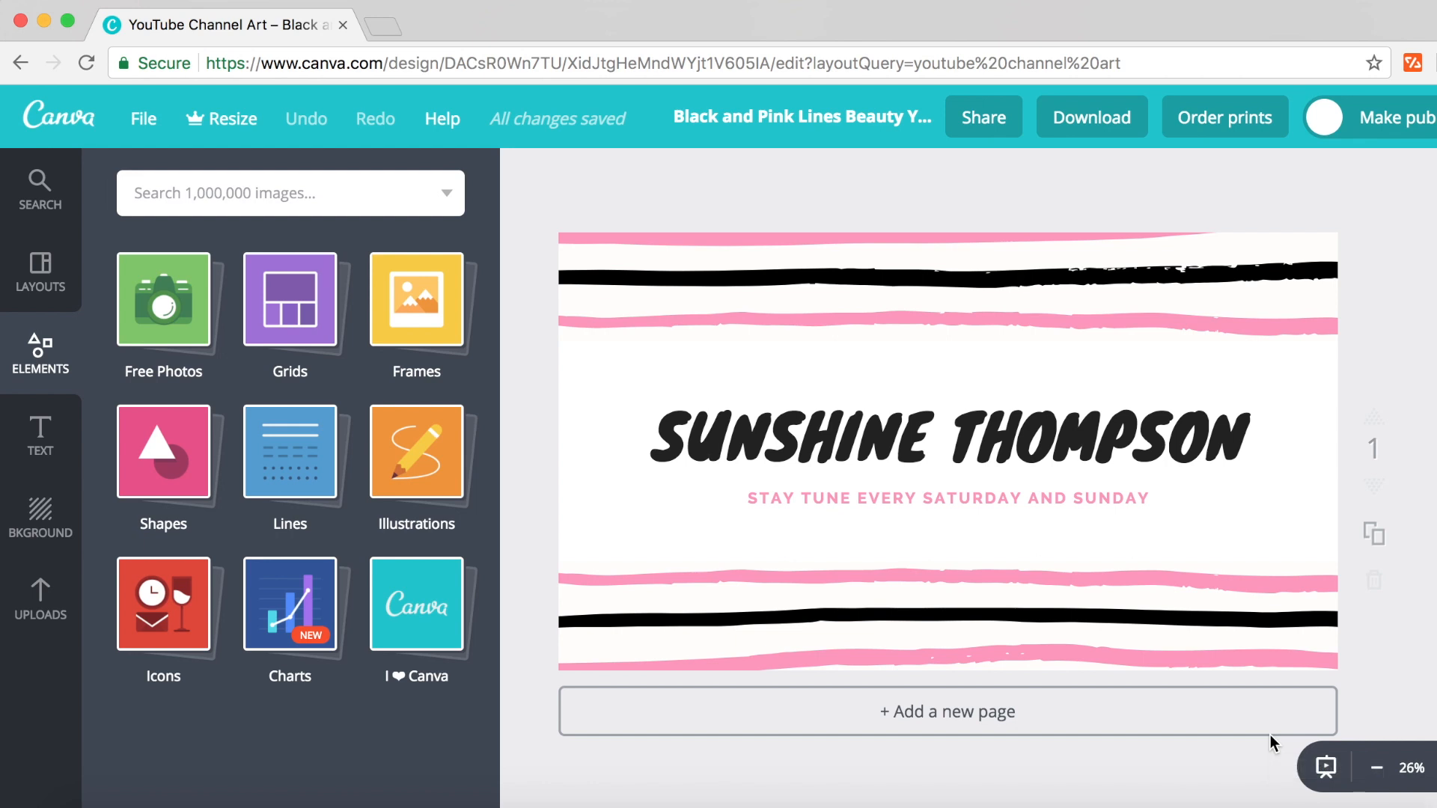
click(948, 437)
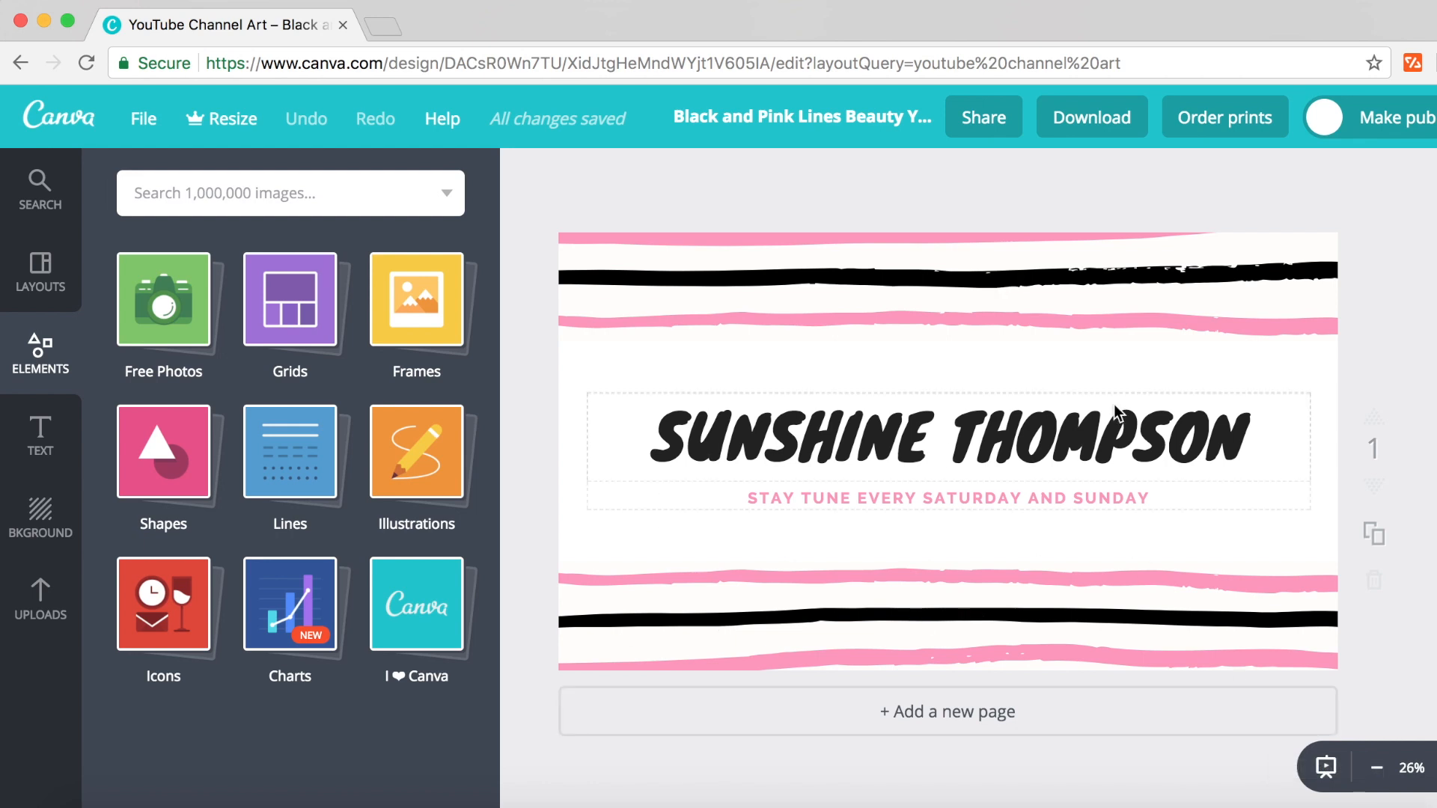
mouse_move(1196, 461)
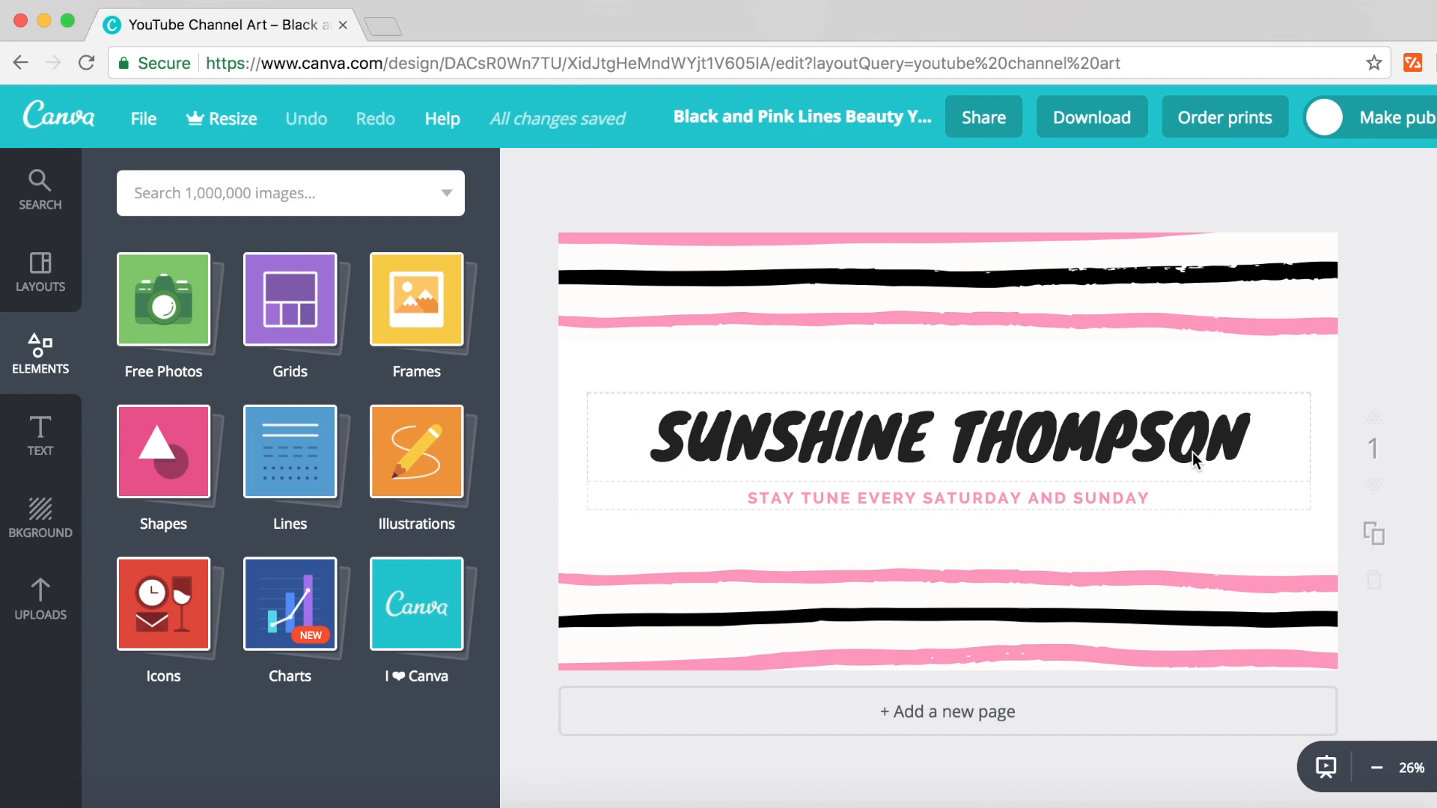
mouse_move(1244, 438)
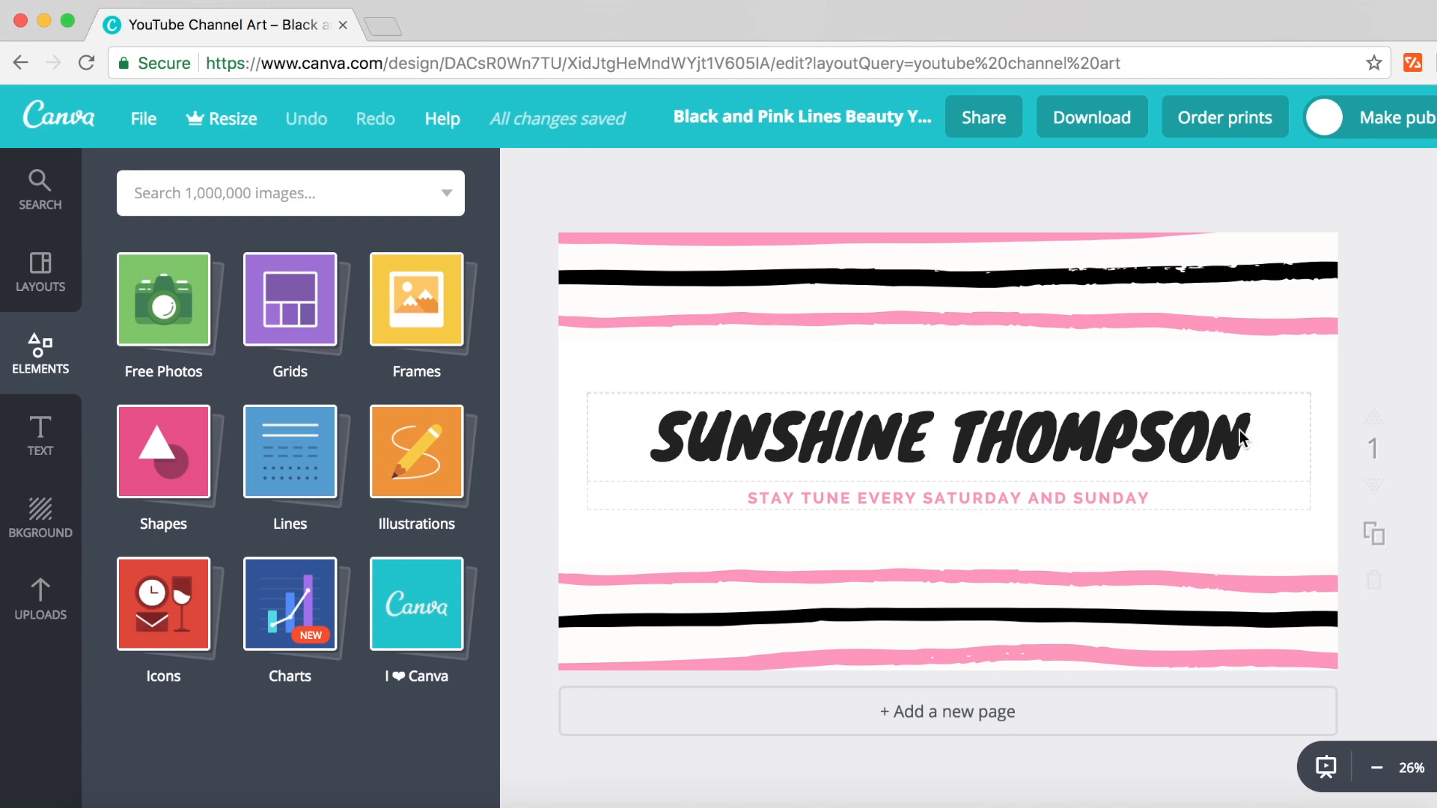
- Enter editing on the SUNSHINE THOMPSON heading, highlighting 'THOMPSON' for replacement
double_click(1093, 438)
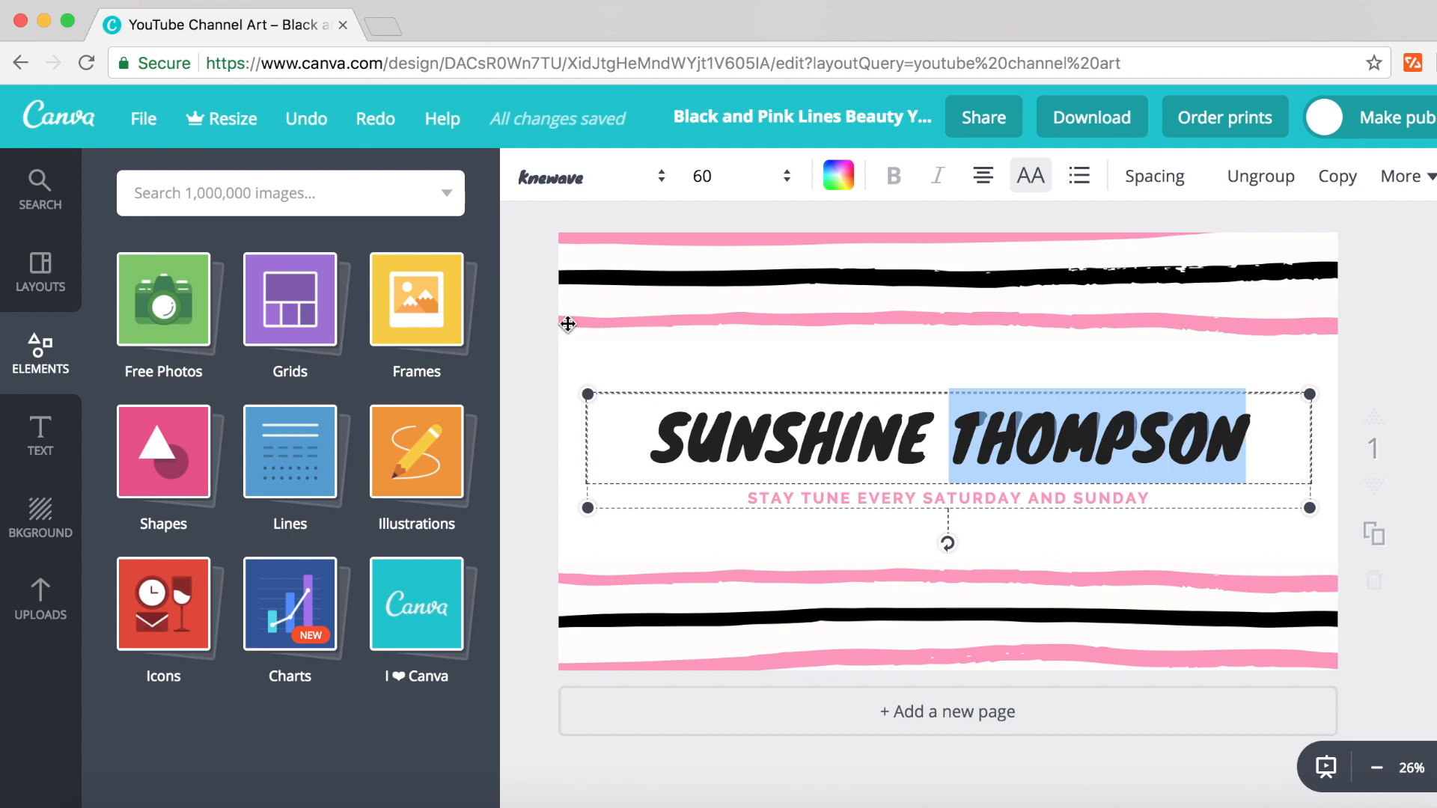
mouse_move(932, 332)
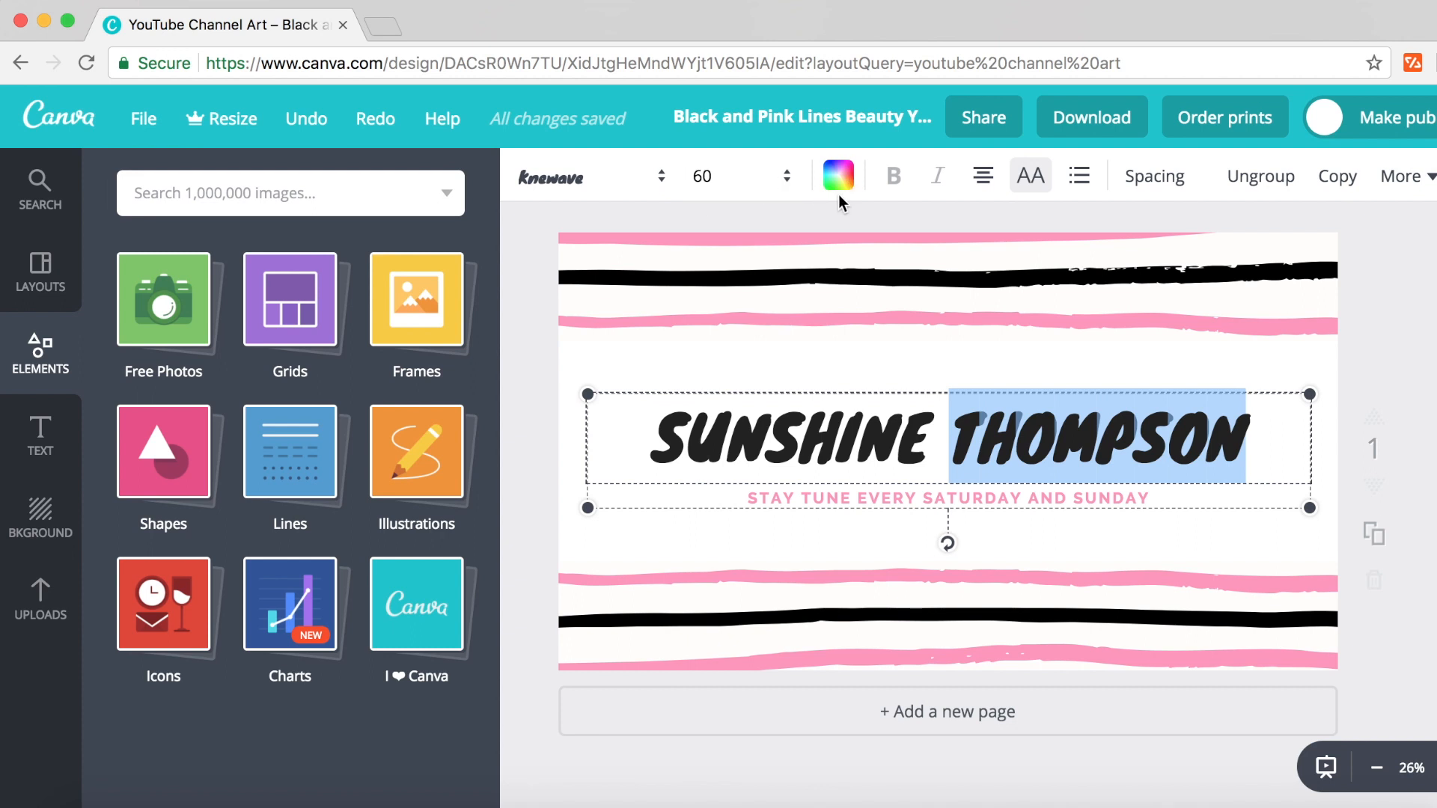
mouse_move(924, 209)
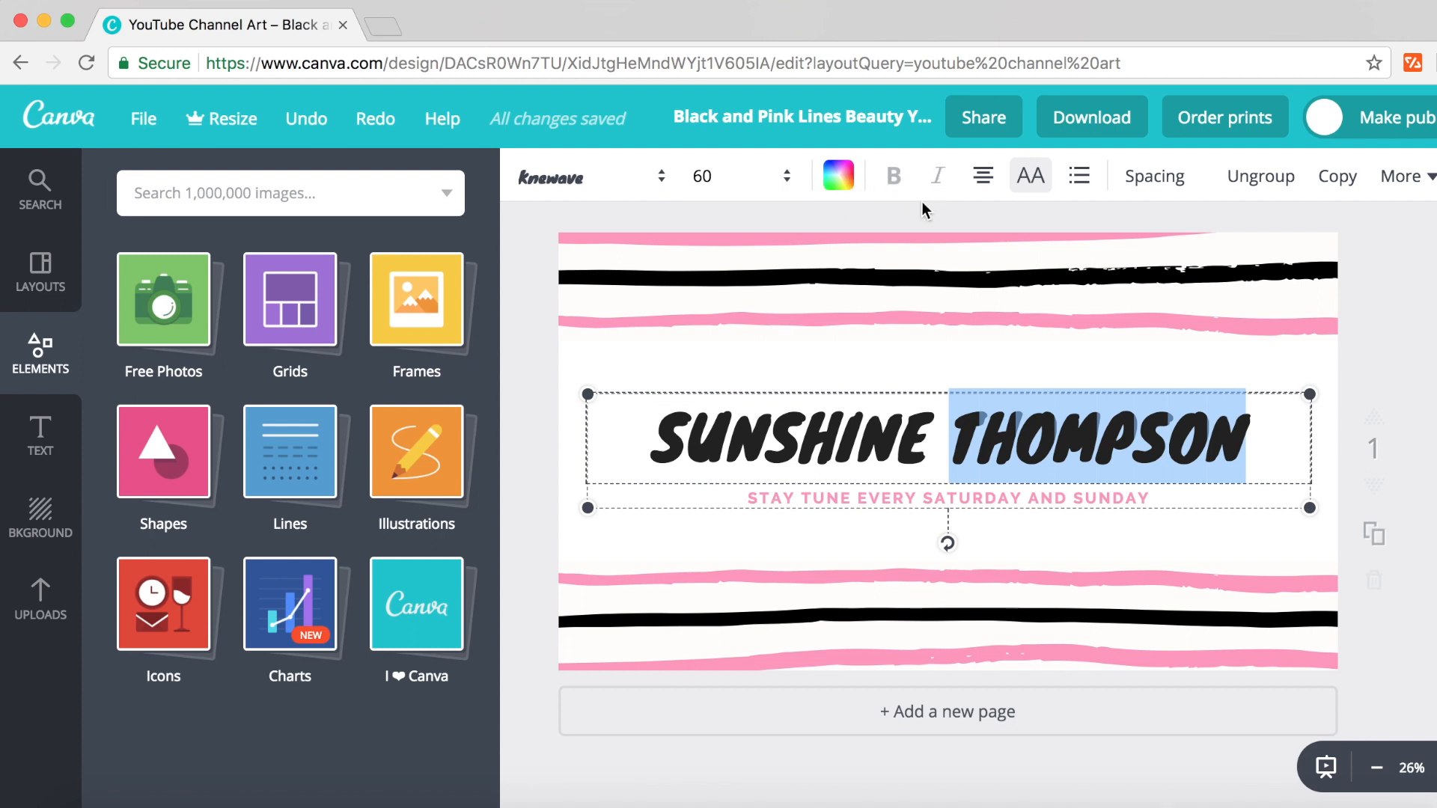
mouse_move(965, 207)
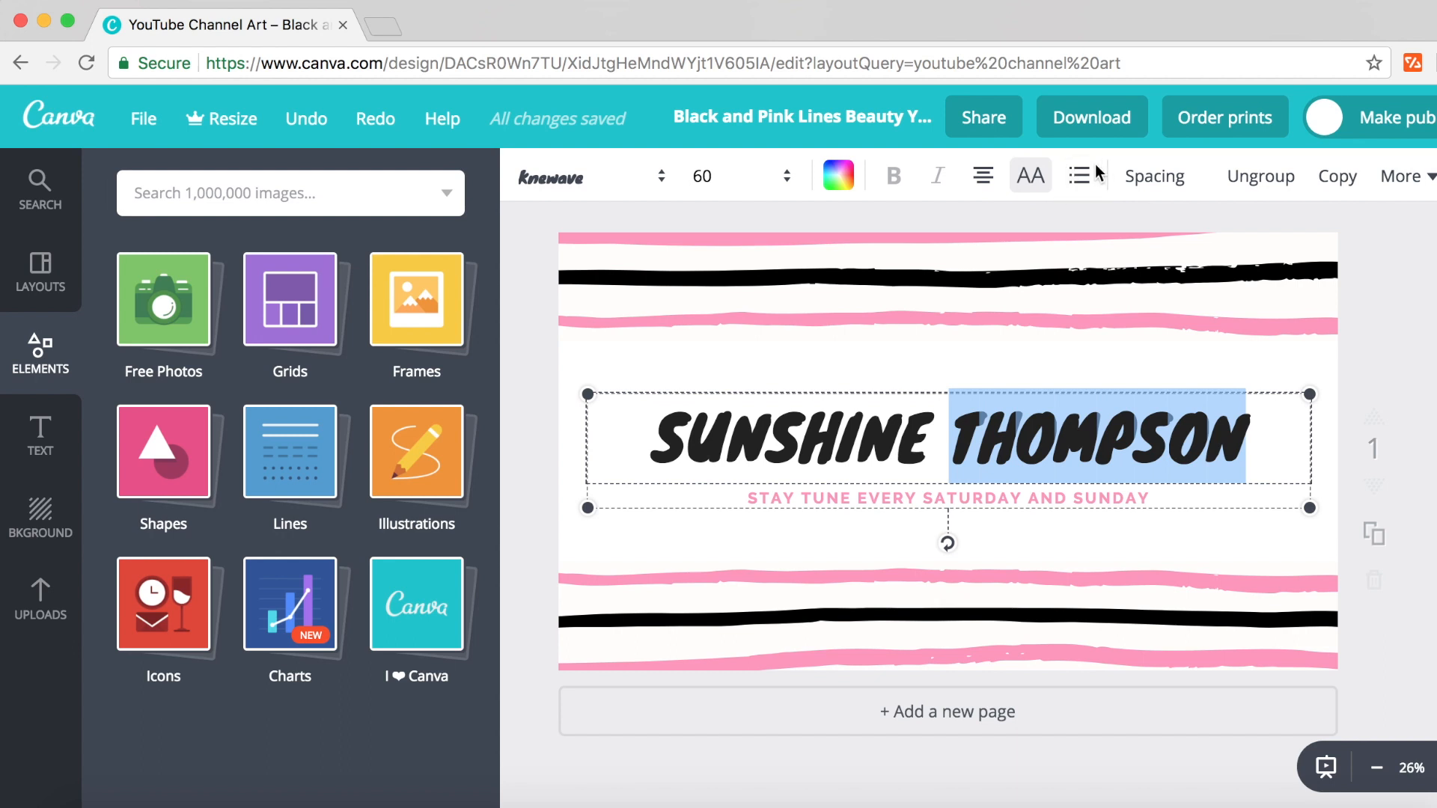
mouse_move(1094, 212)
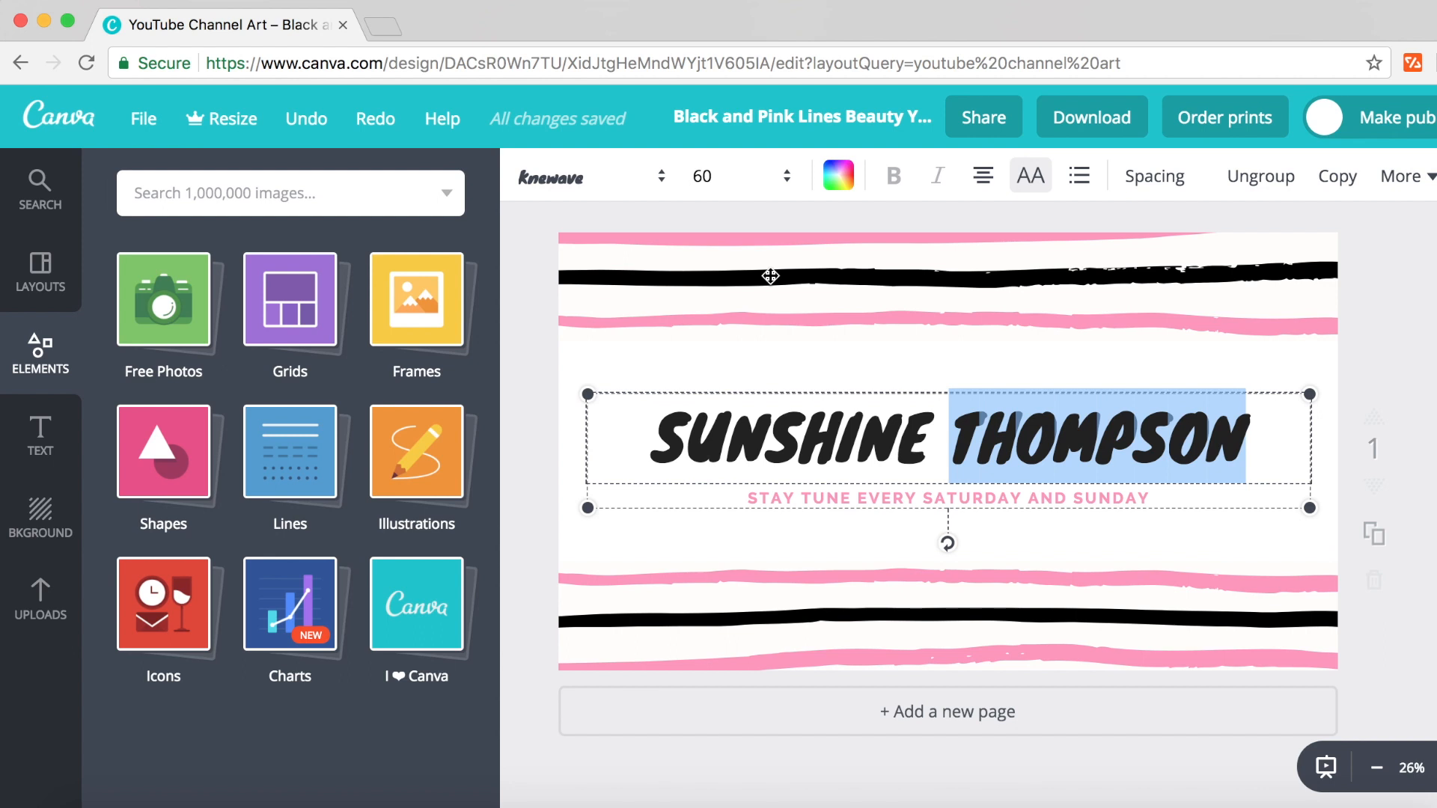
click(1254, 441)
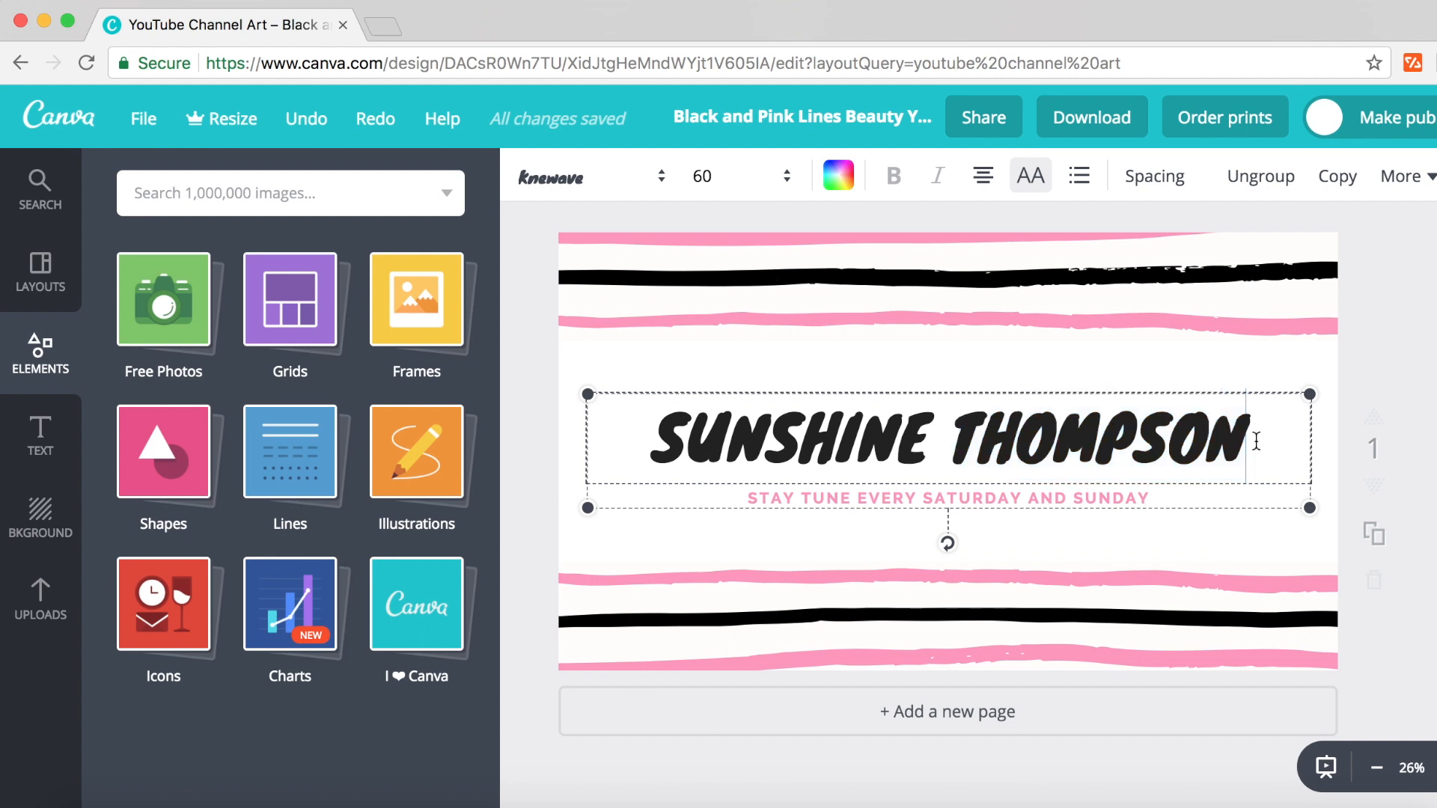
text(LUKE H)
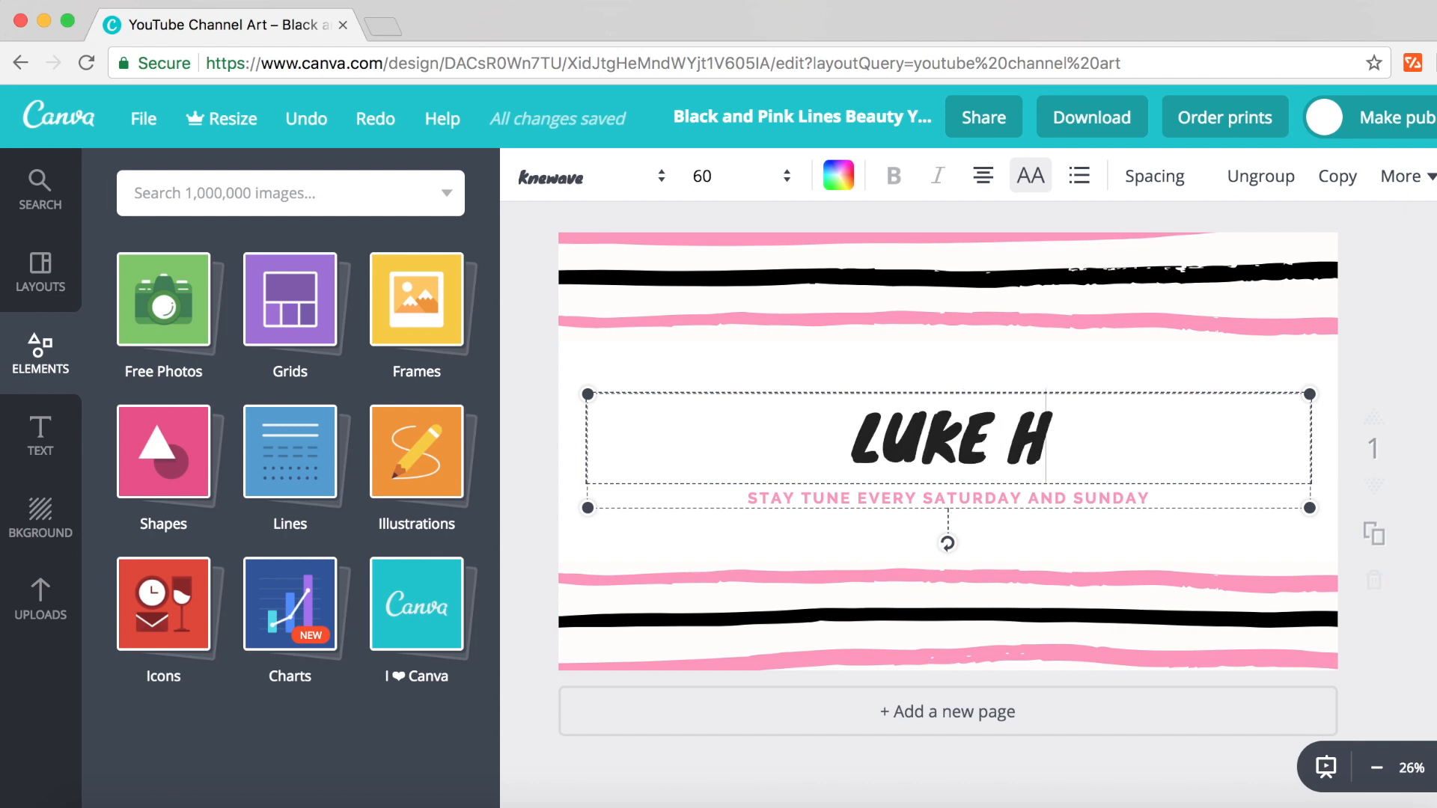
text(UTCHINGS)
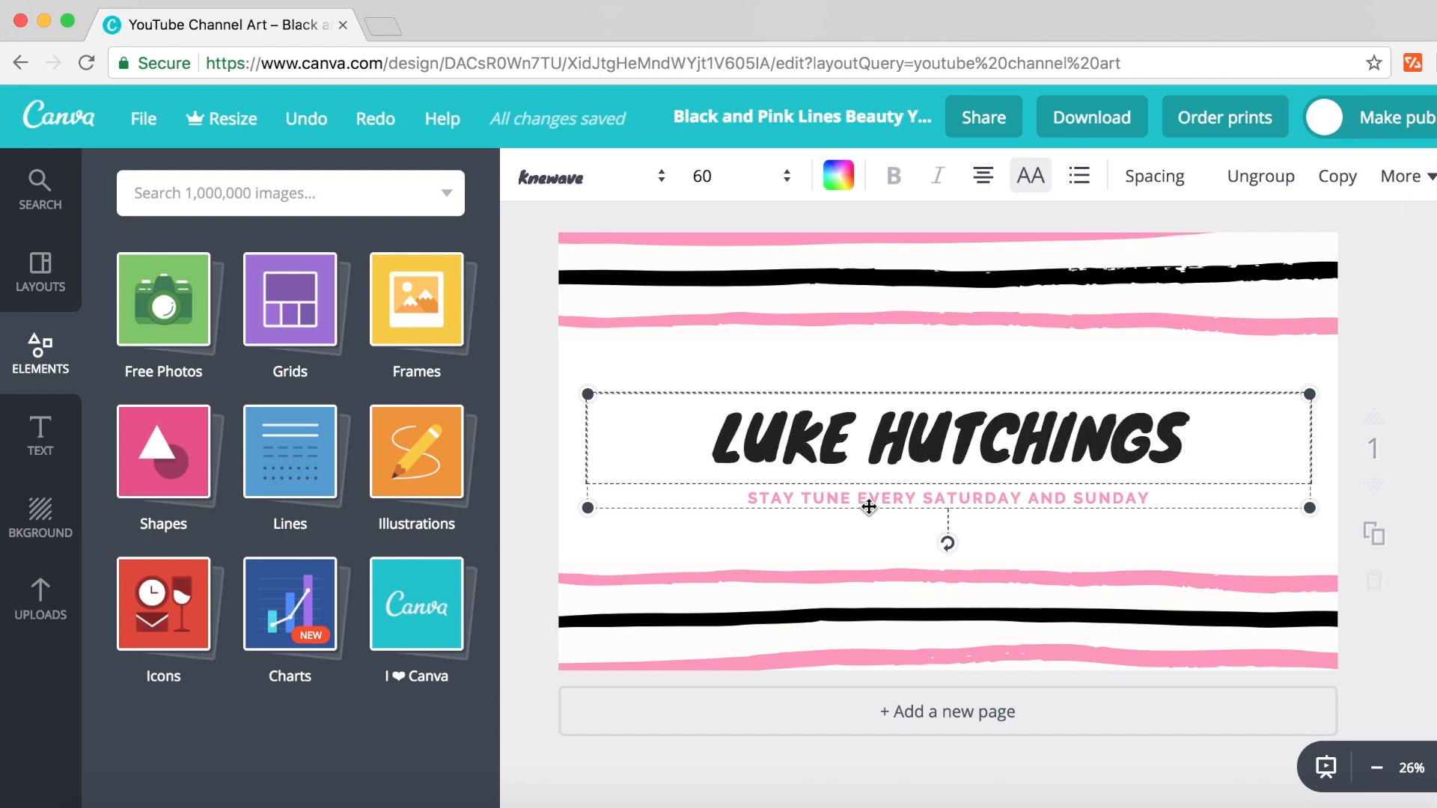
mouse_move(869, 514)
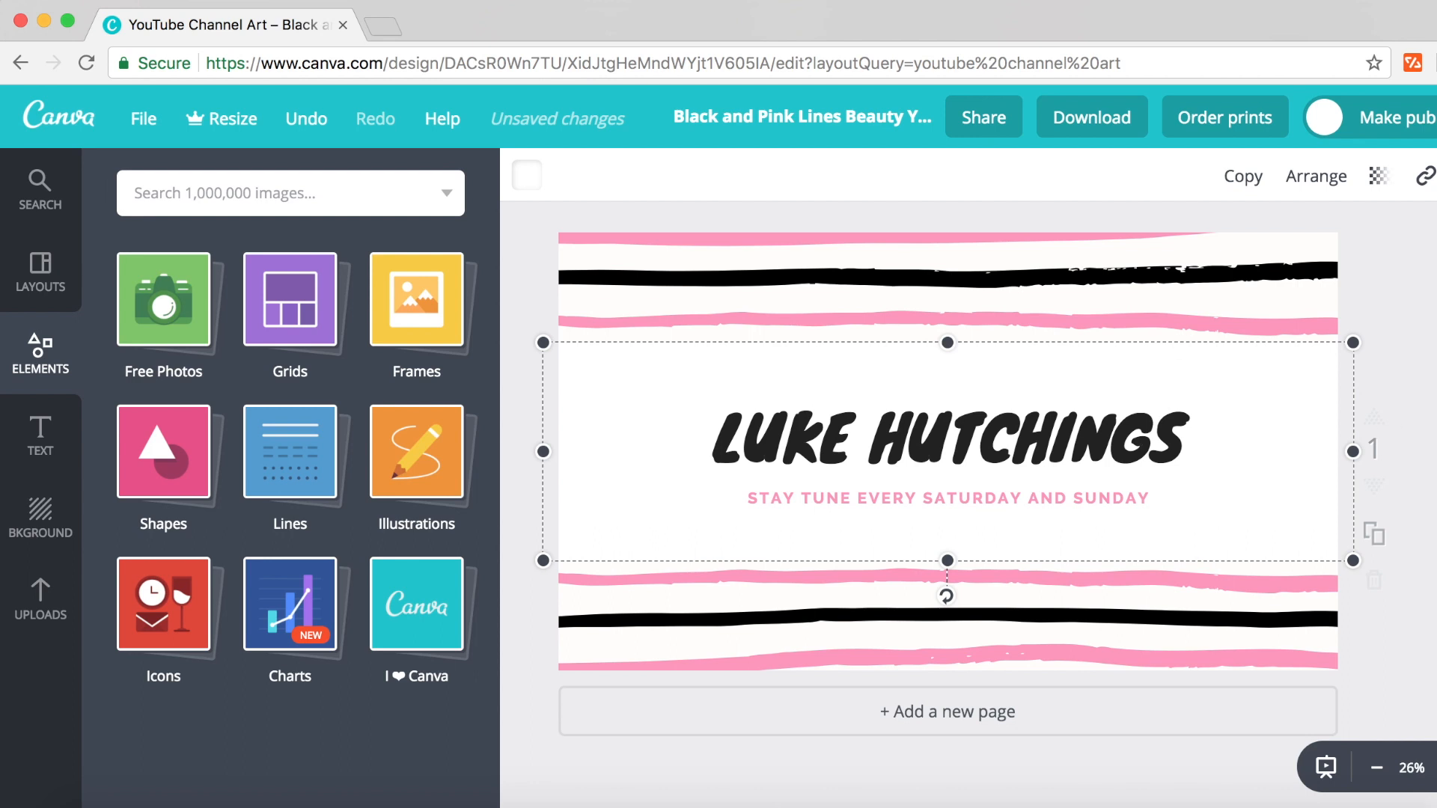
- Bring up the download panel and keep PNG (Recommended) as the file type
click(1090, 117)
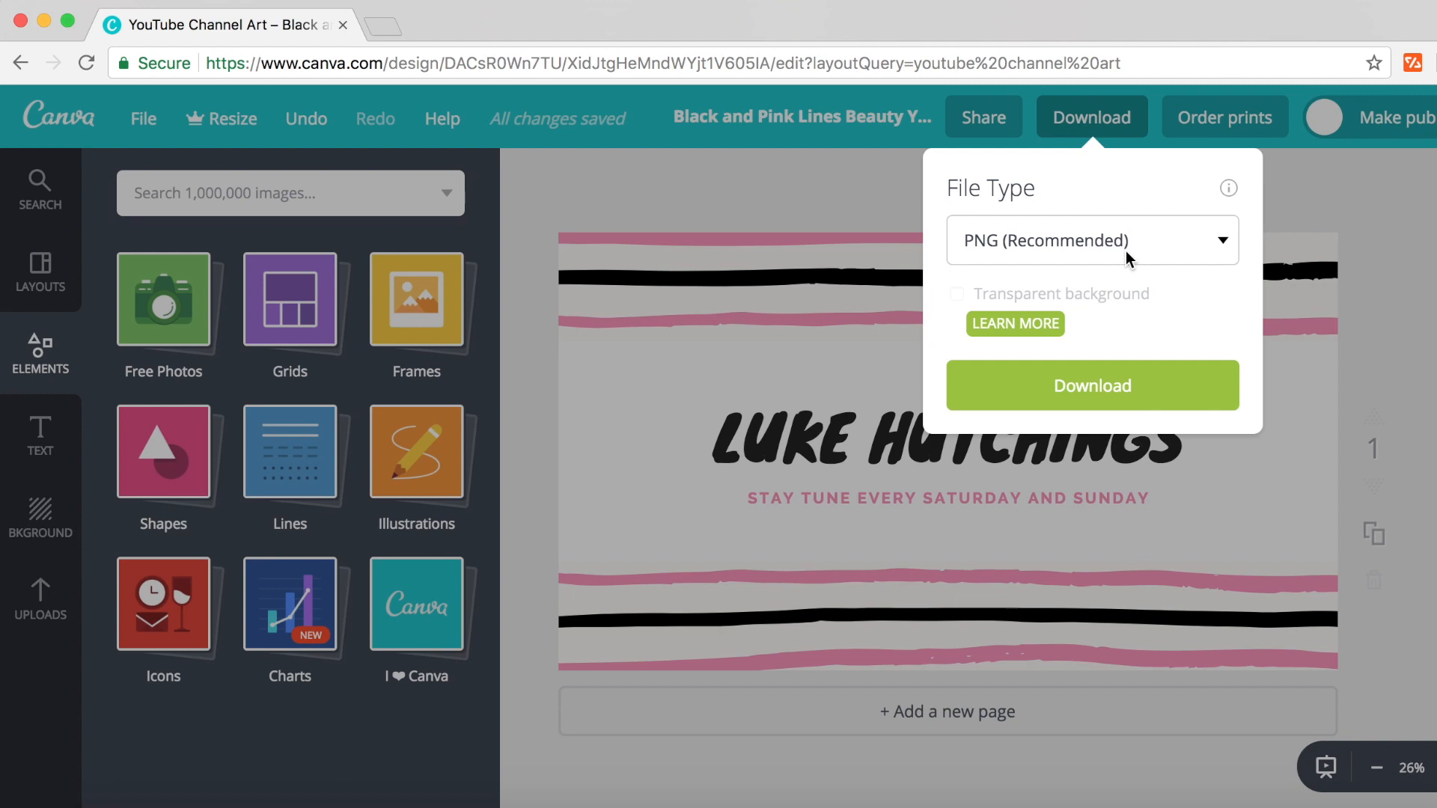
mouse_move(1075, 199)
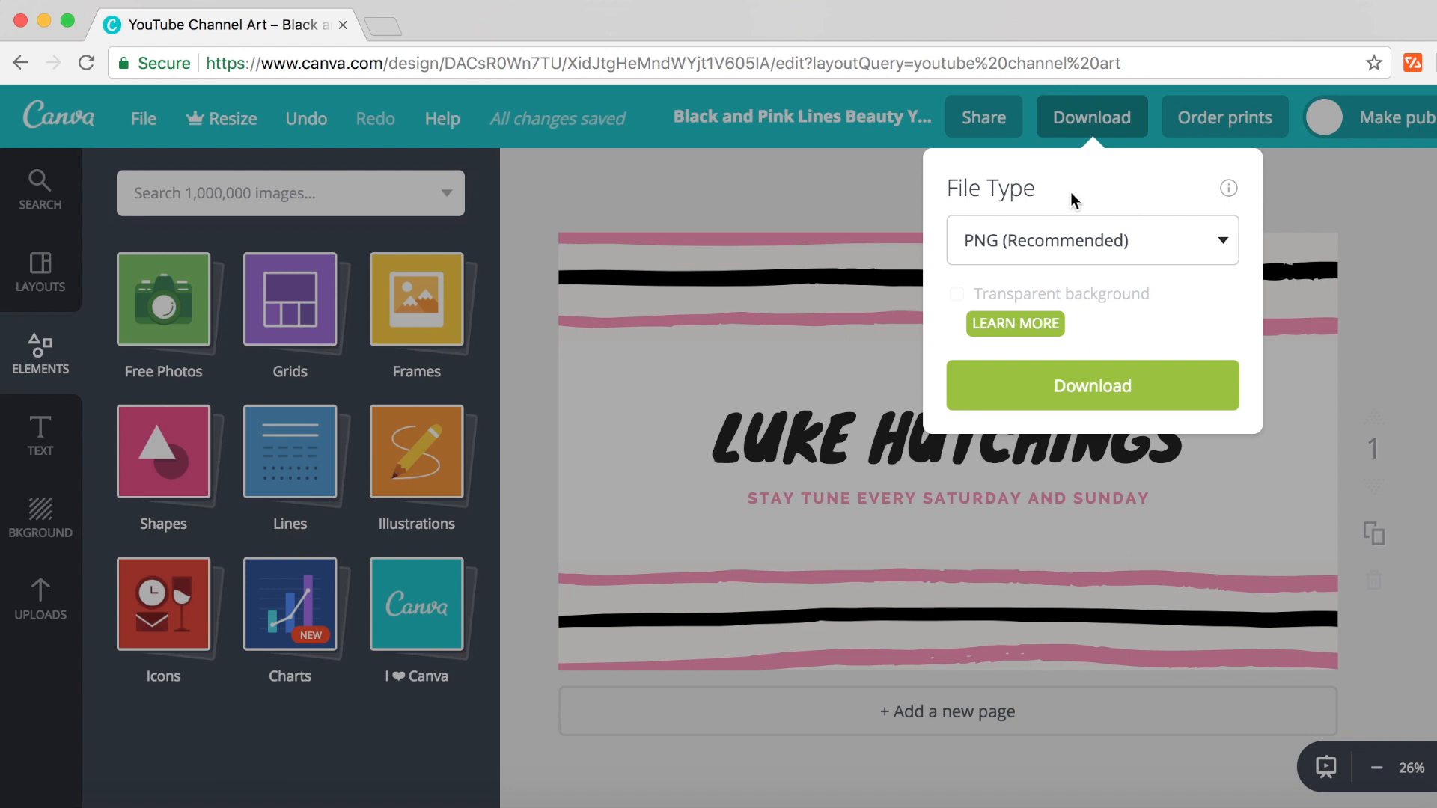
click(1090, 240)
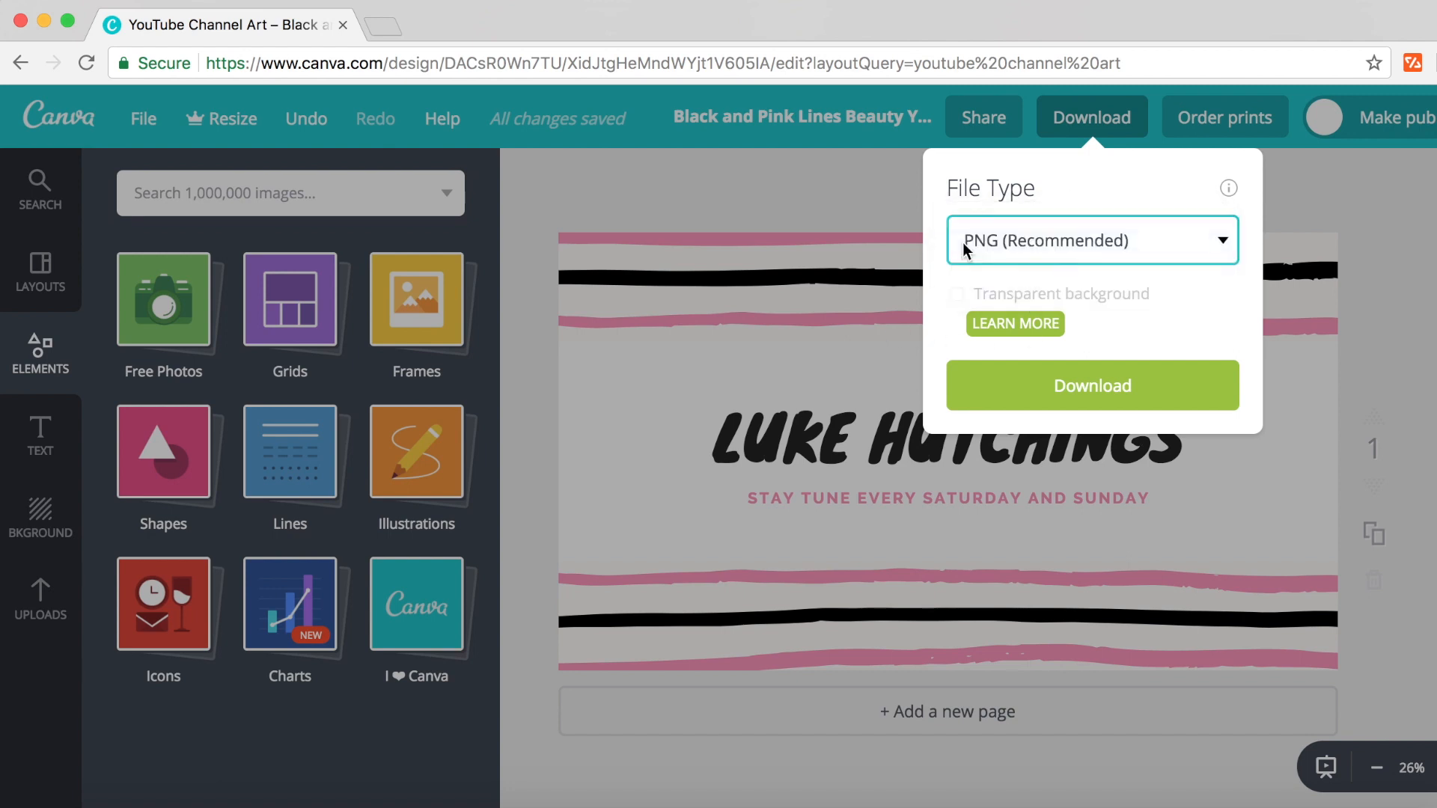
click(1092, 386)
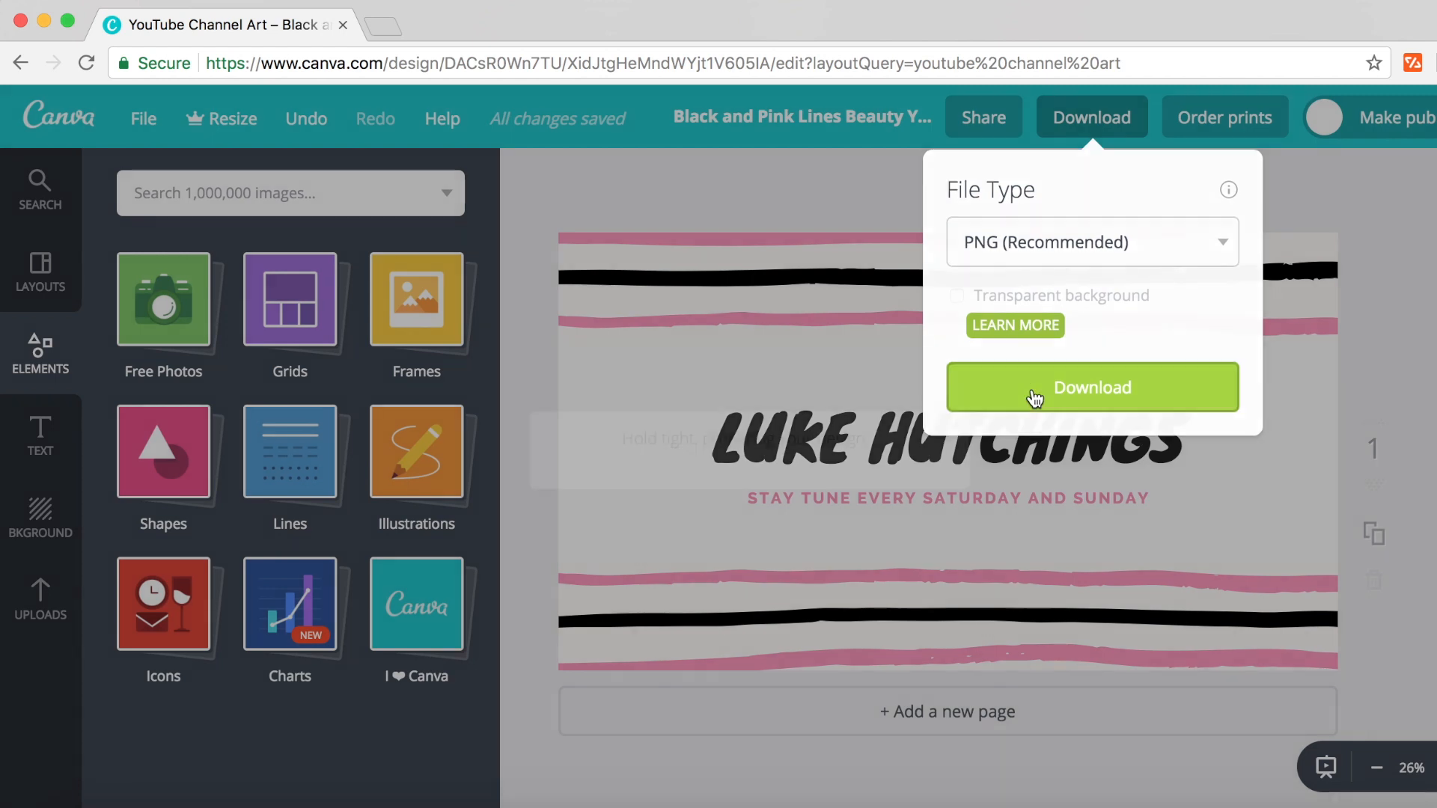
- Download the LUKE HUTCHINGS banner as a PNG and close the confirmation popup
click(1091, 388)
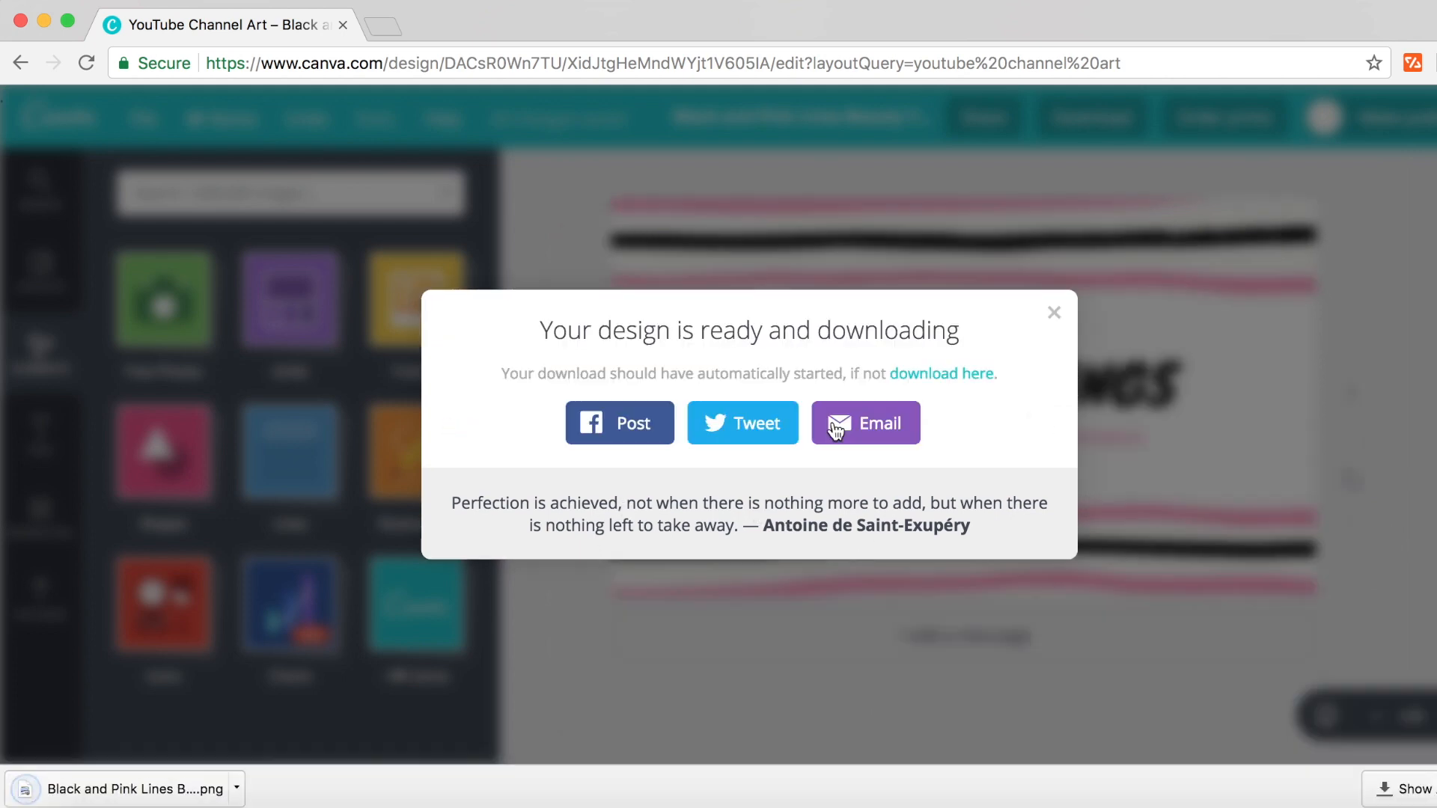
mouse_move(935, 390)
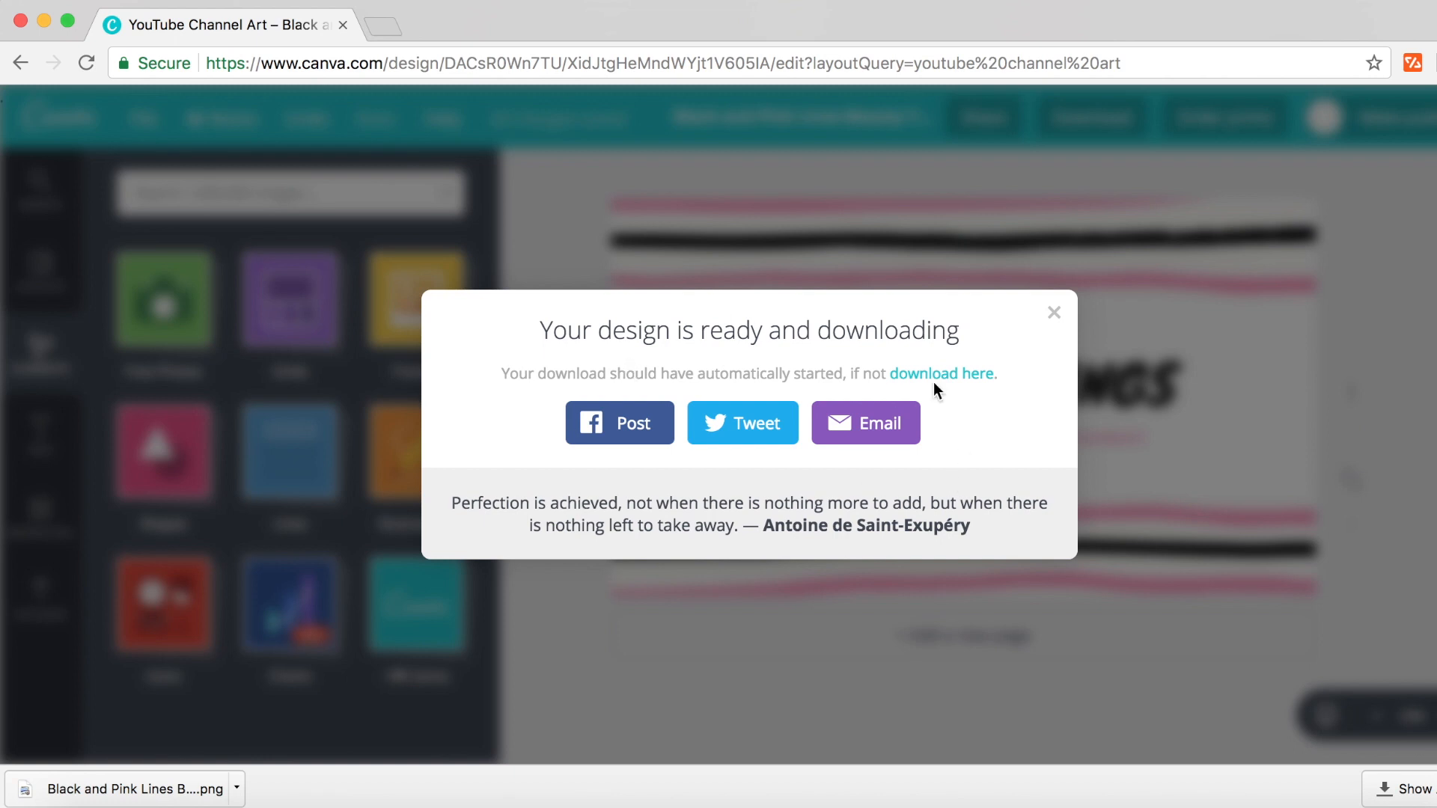
mouse_move(576, 476)
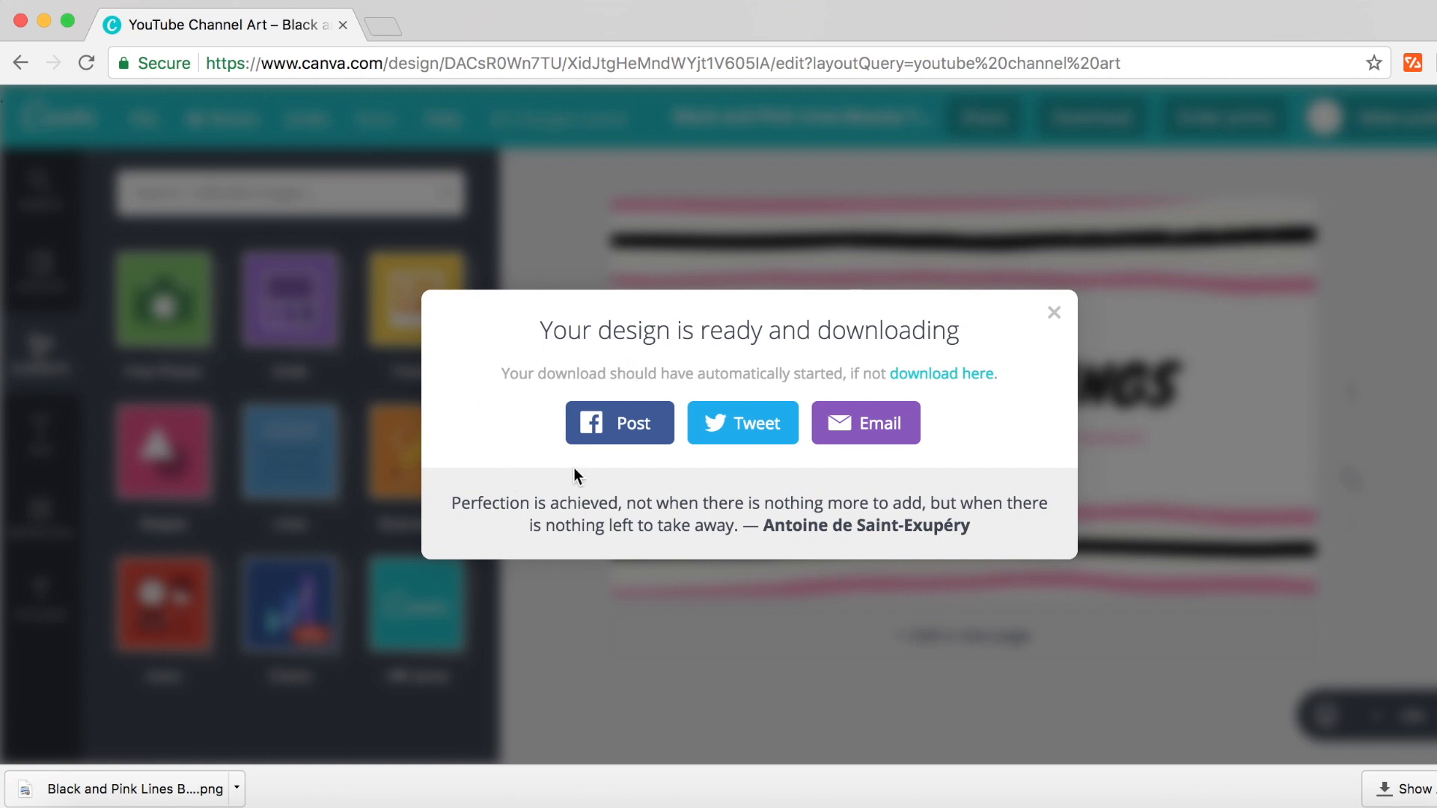
click(1054, 312)
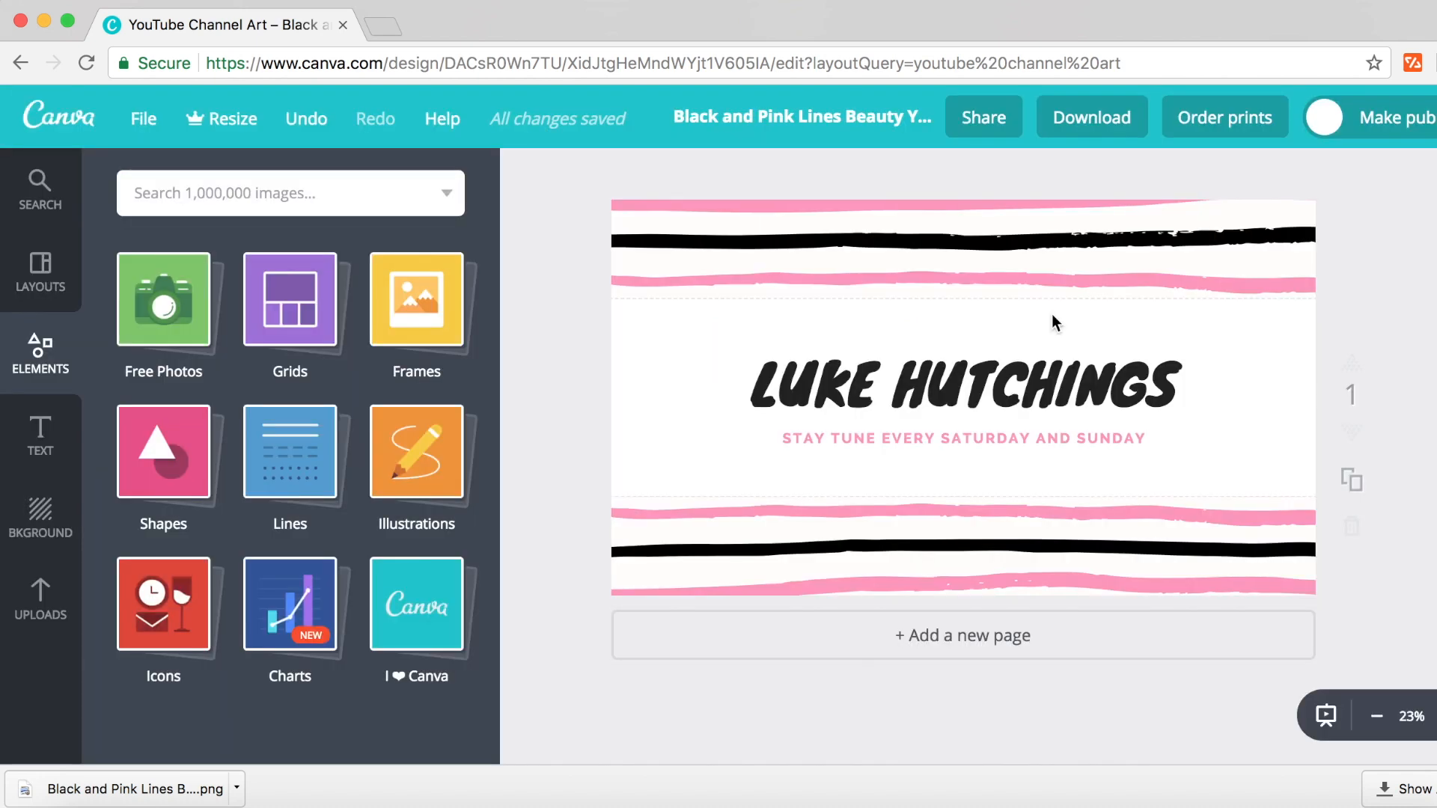
click(962, 385)
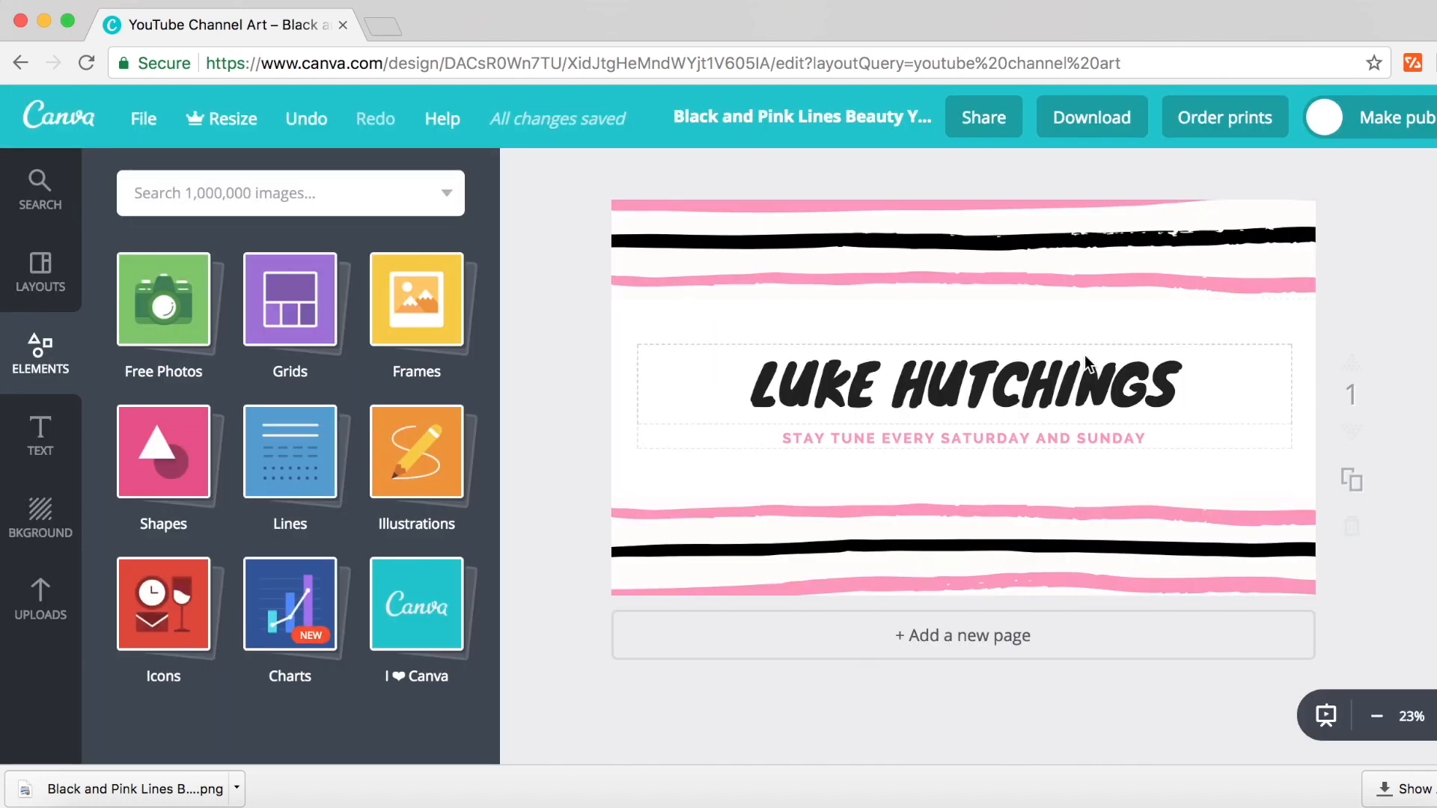